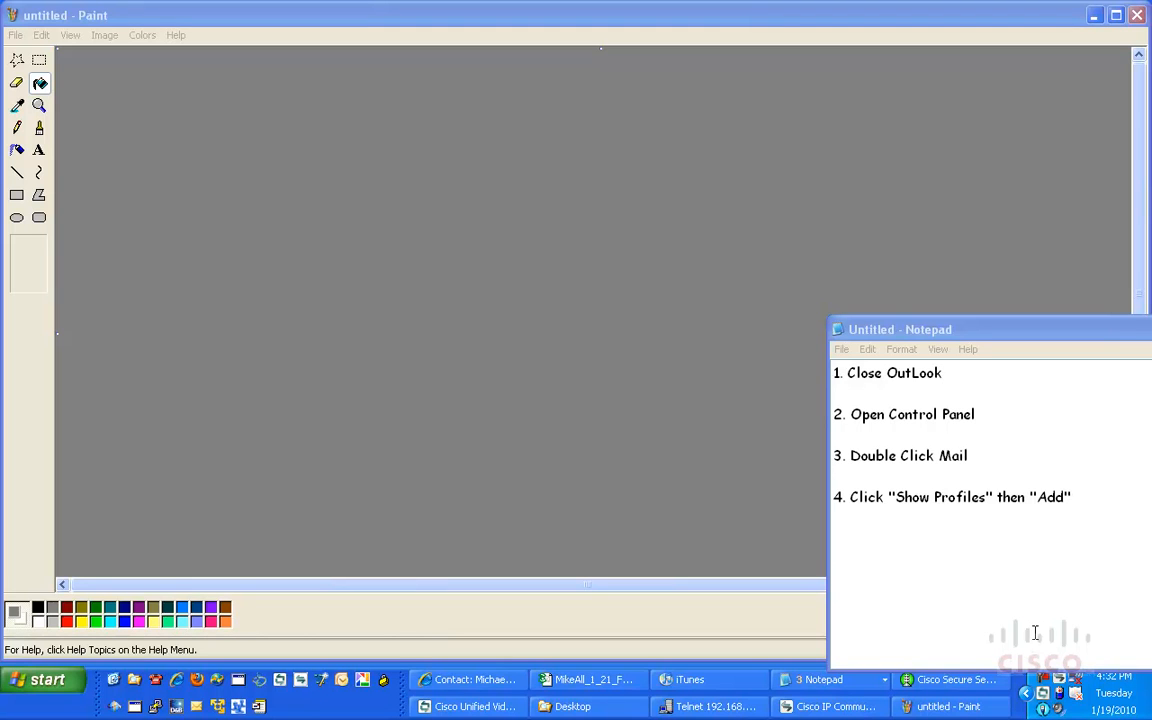
mouse_move(676, 614)
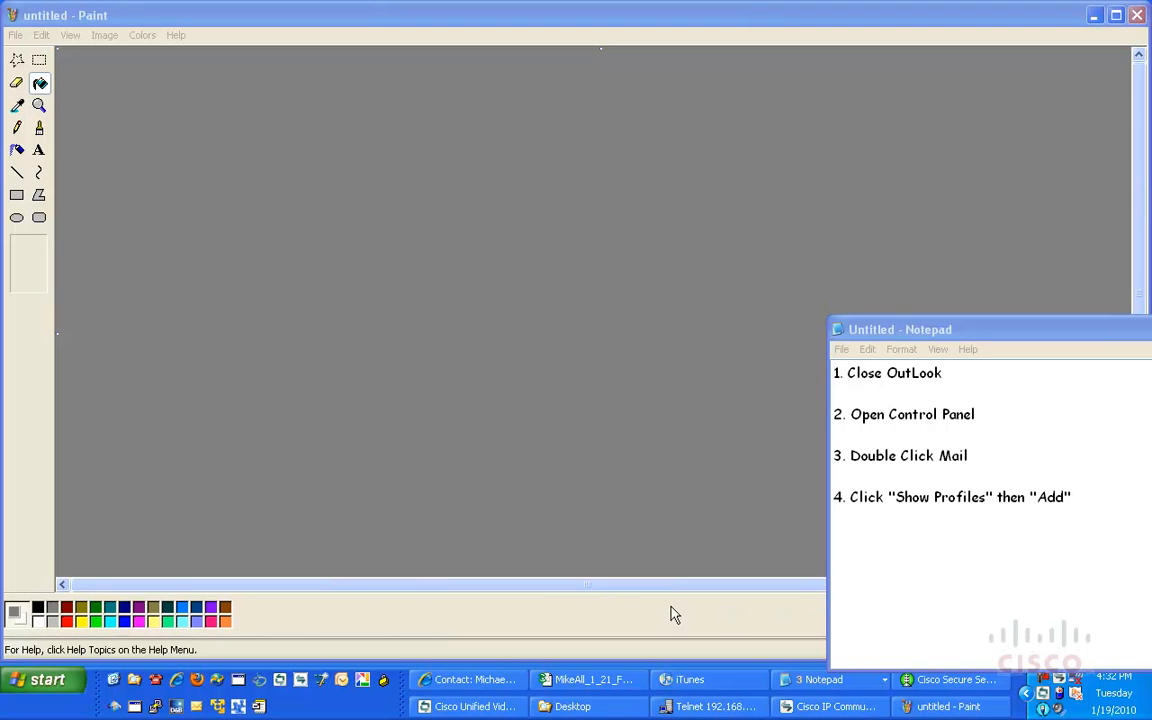
Step: Expand the Control Panel submenu from the Start menu to reach the Mail item
left_click(44, 680)
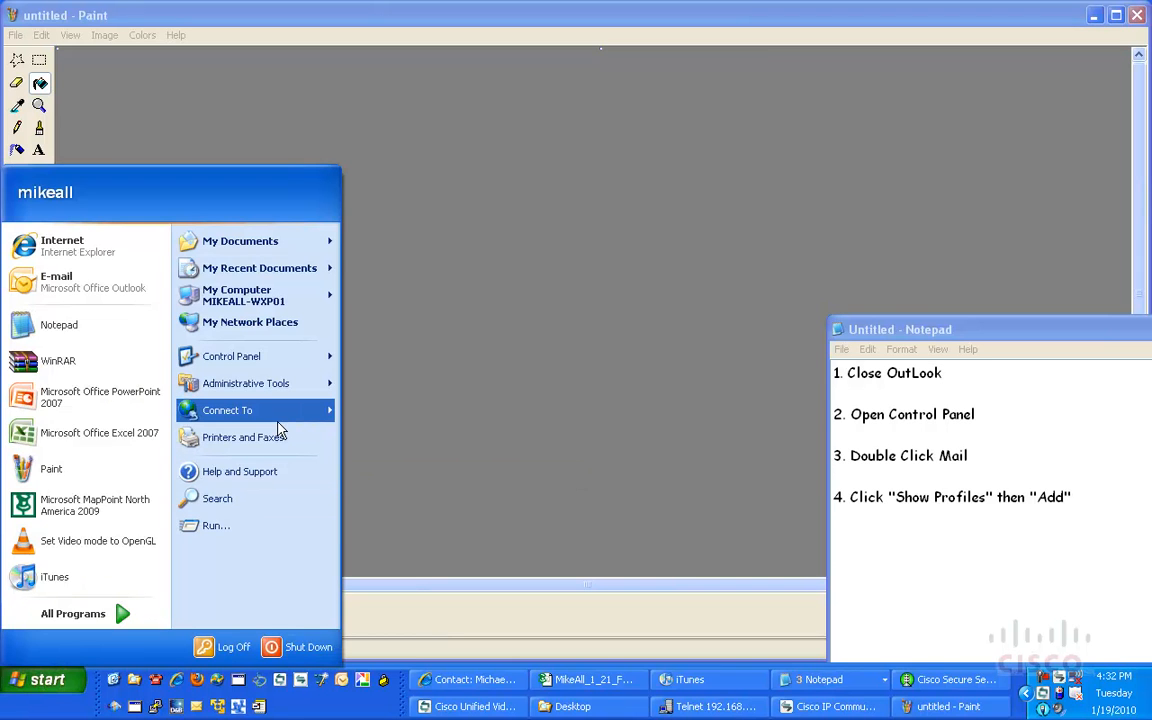
mouse_move(284, 410)
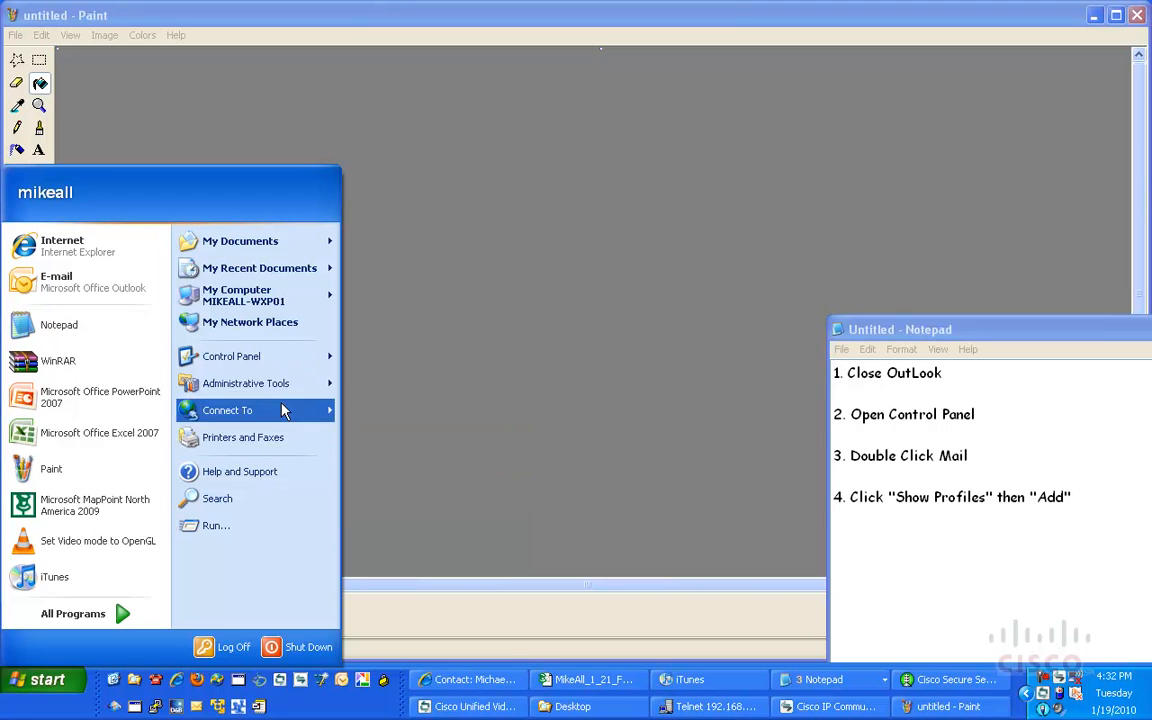
left_click(232, 356)
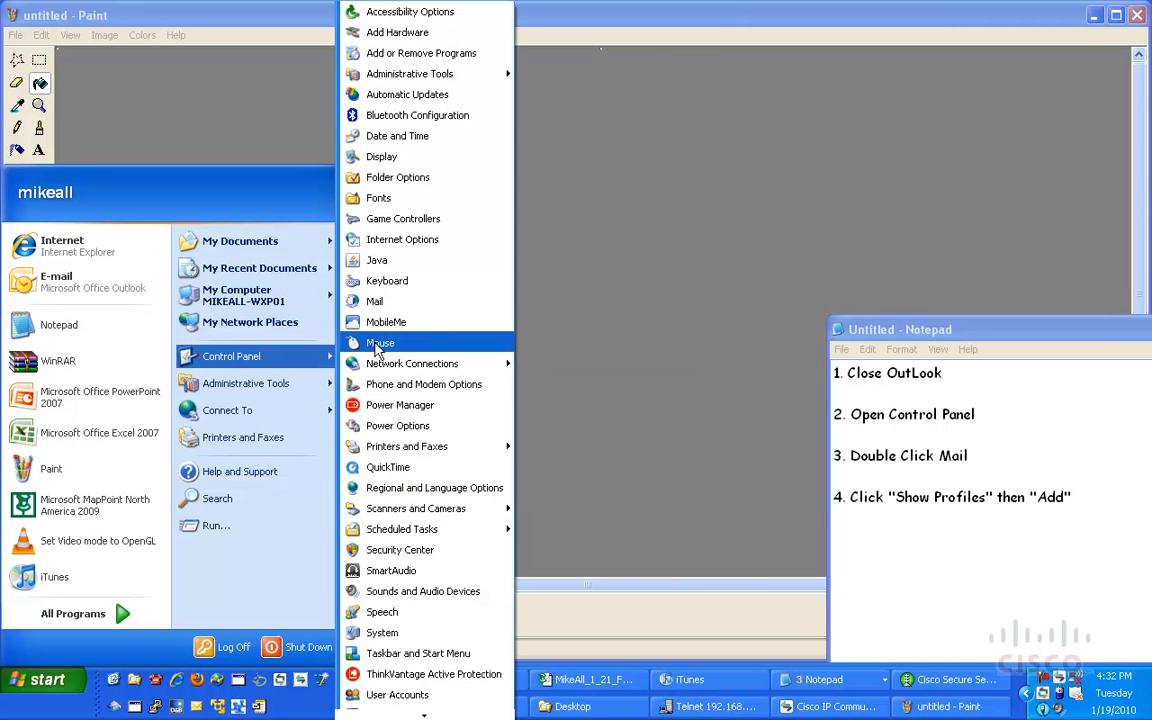
mouse_move(376, 300)
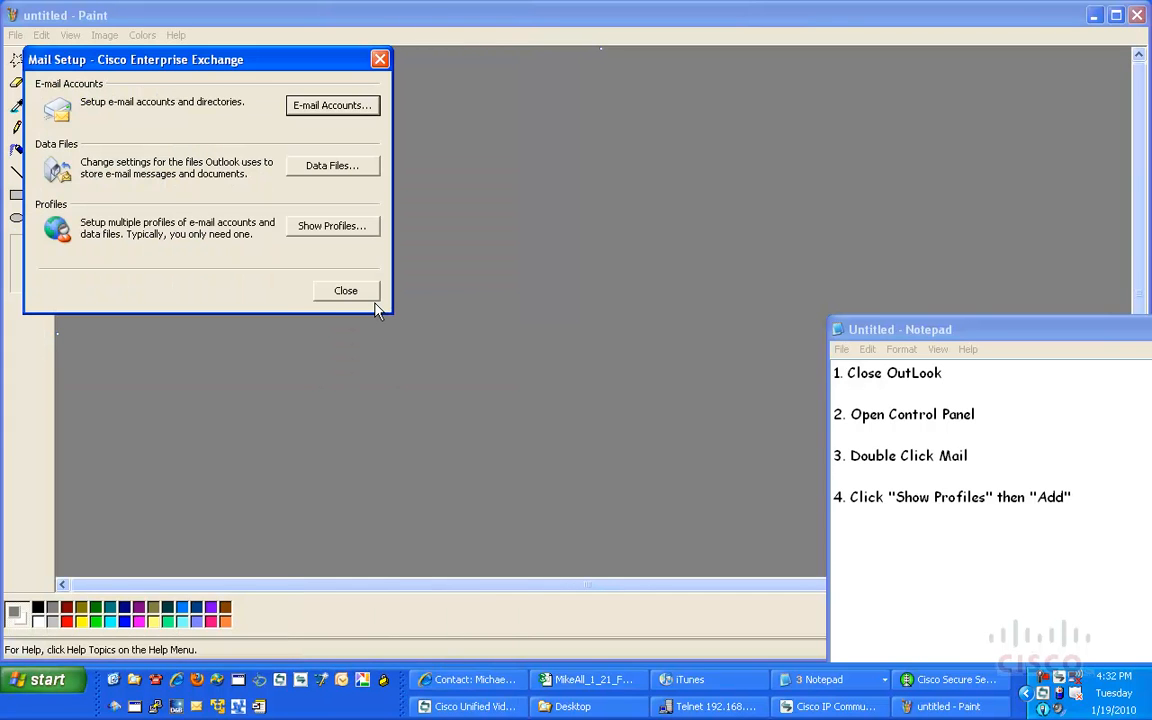
mouse_move(270, 244)
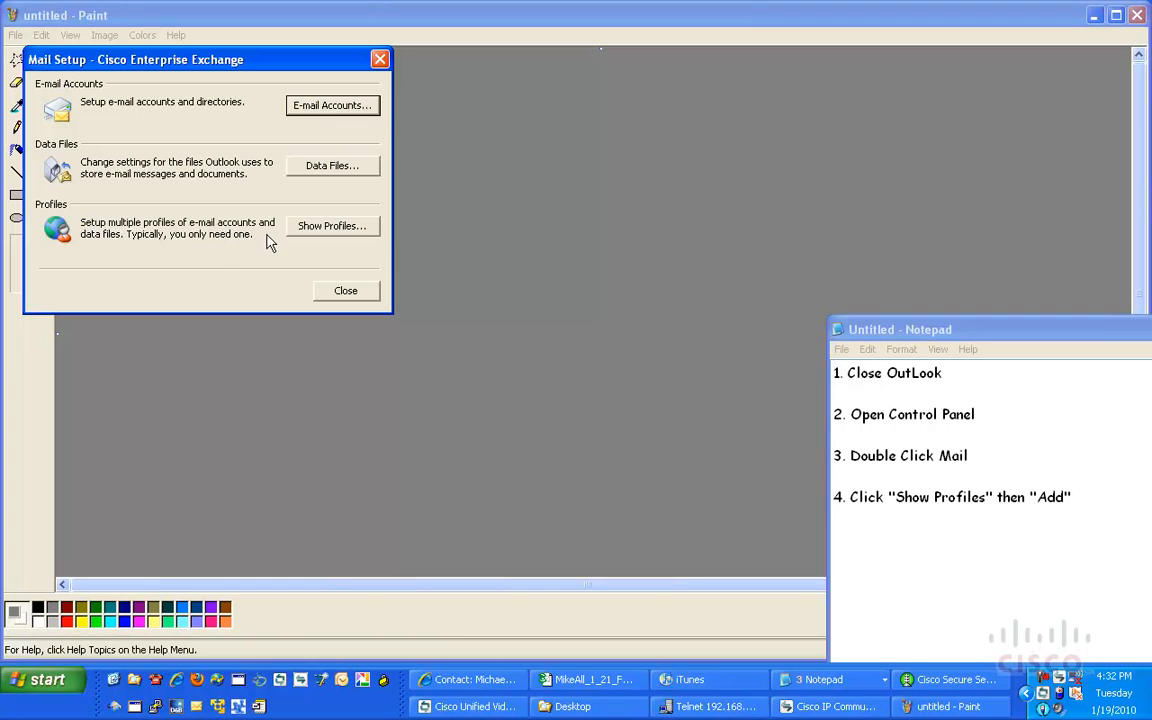
mouse_move(368, 232)
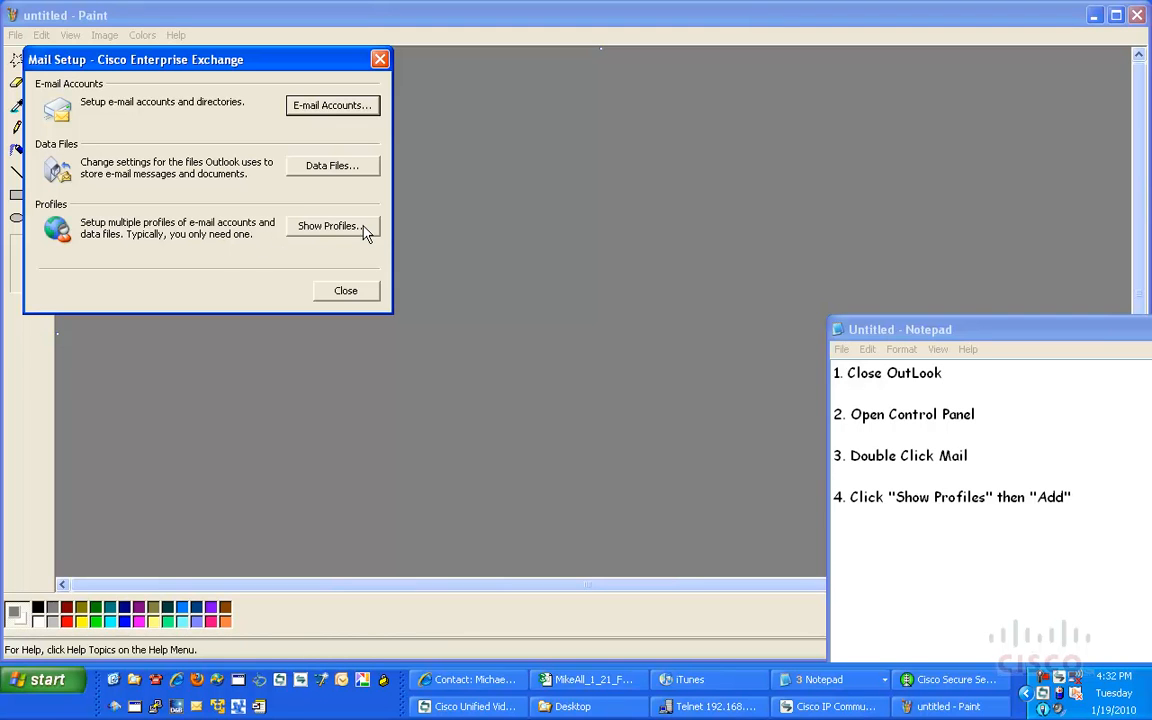
Step: Add a new mail profile named 'TheOffice Demo' from the Show Profiles list
left_click(330, 224)
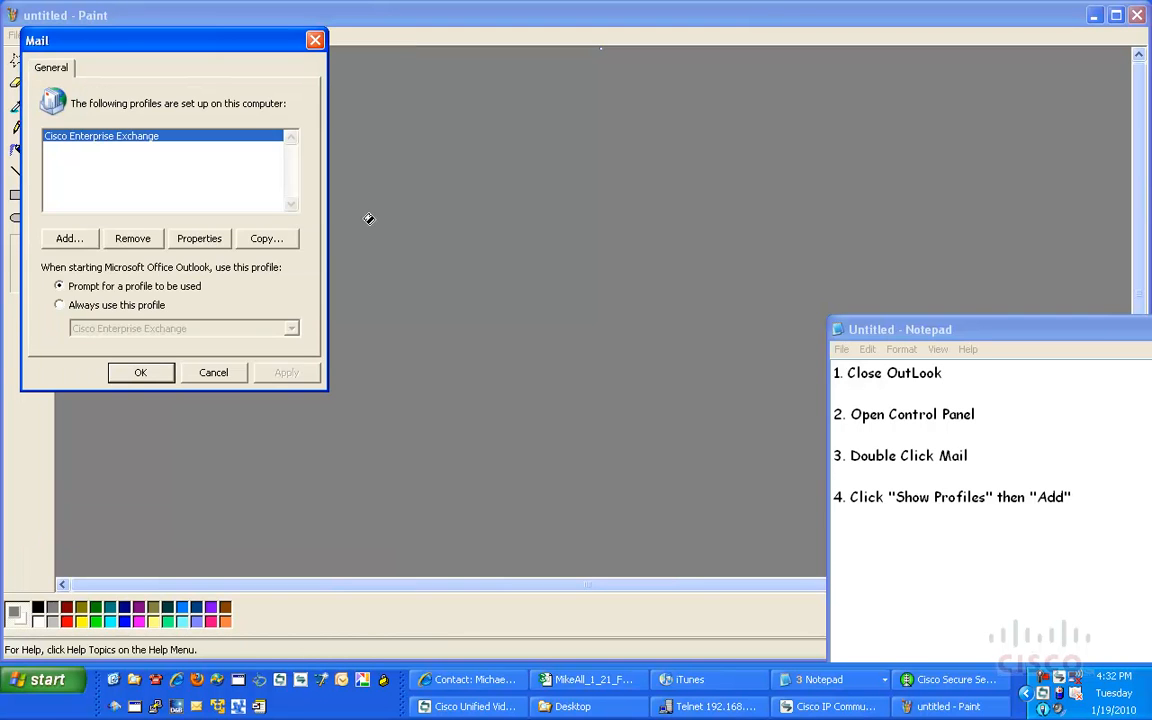
mouse_move(78, 252)
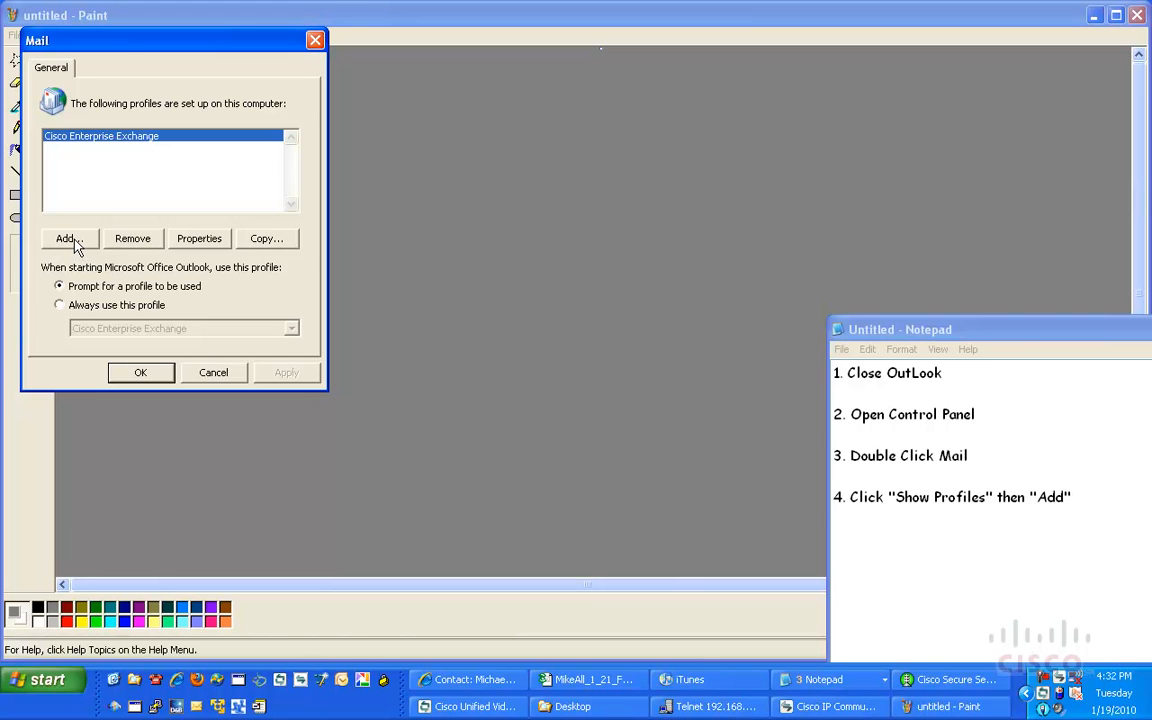
left_click(66, 238)
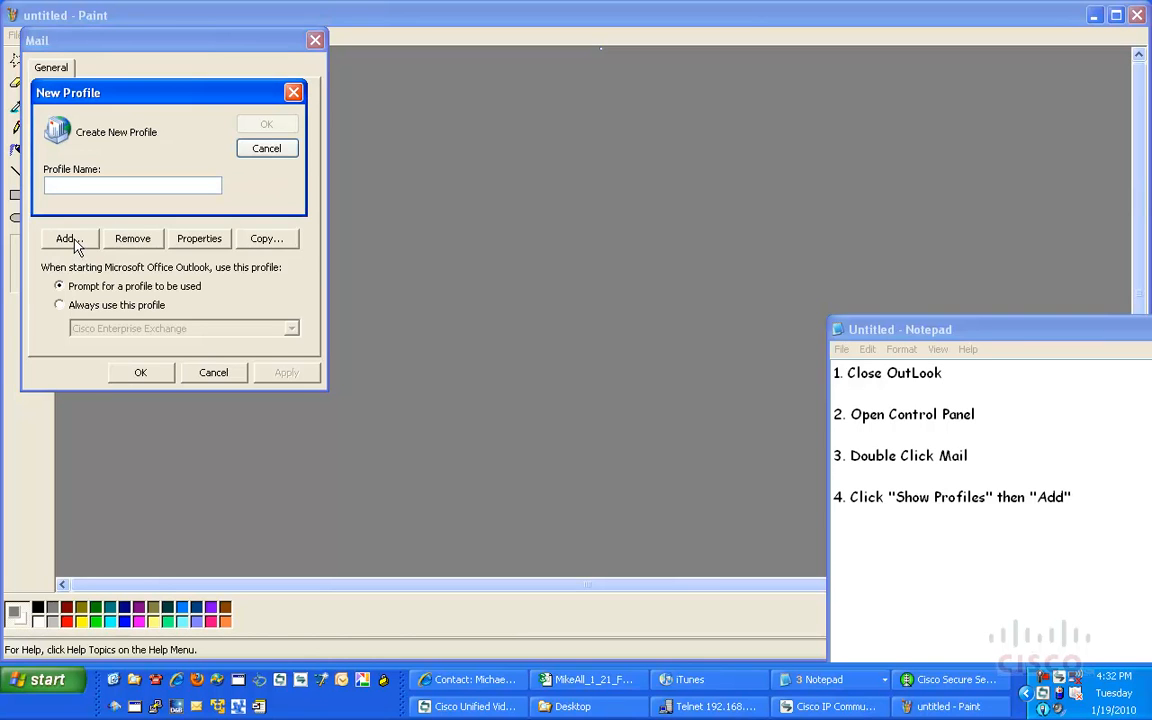
type("TheOffice Demo")
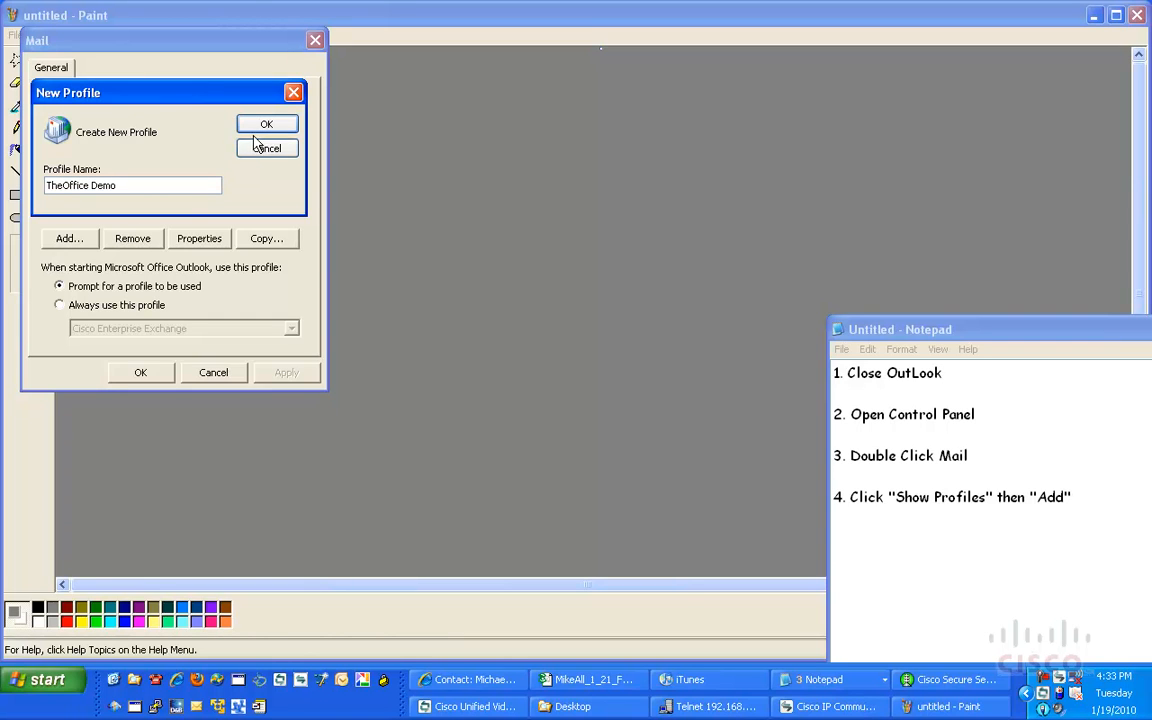
left_click(268, 124)
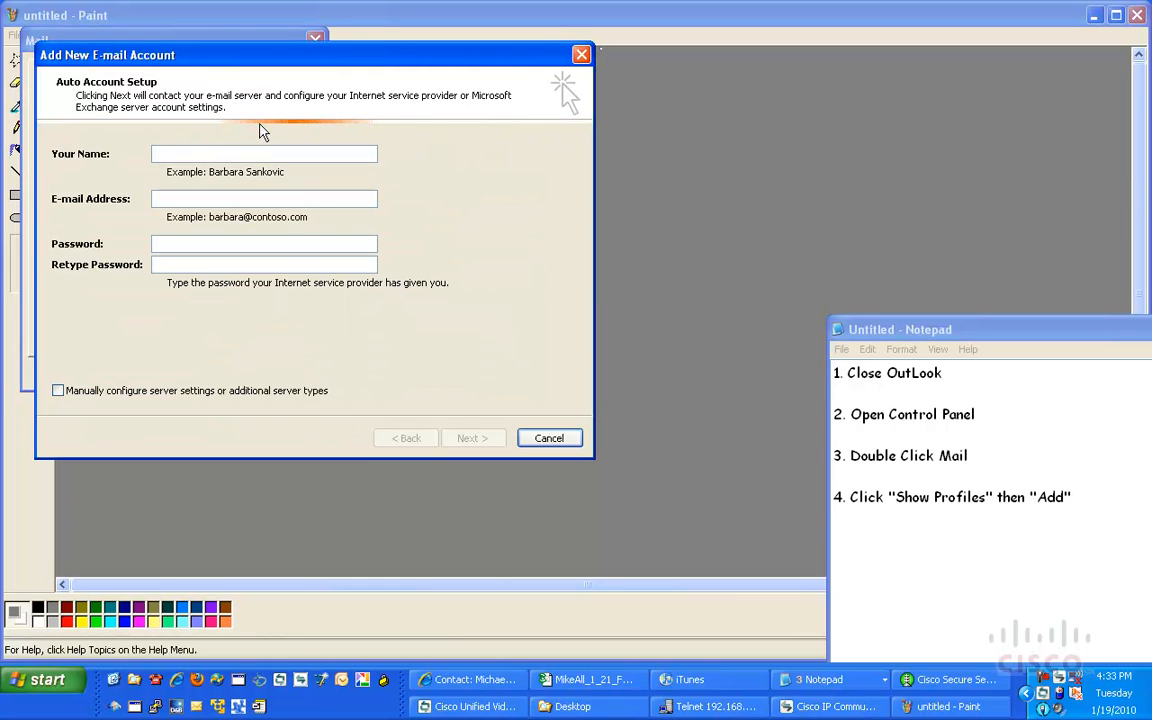
Step: Choose manual server configuration with Internet E-mail as the service and continue to the settings form
left_click(264, 152)
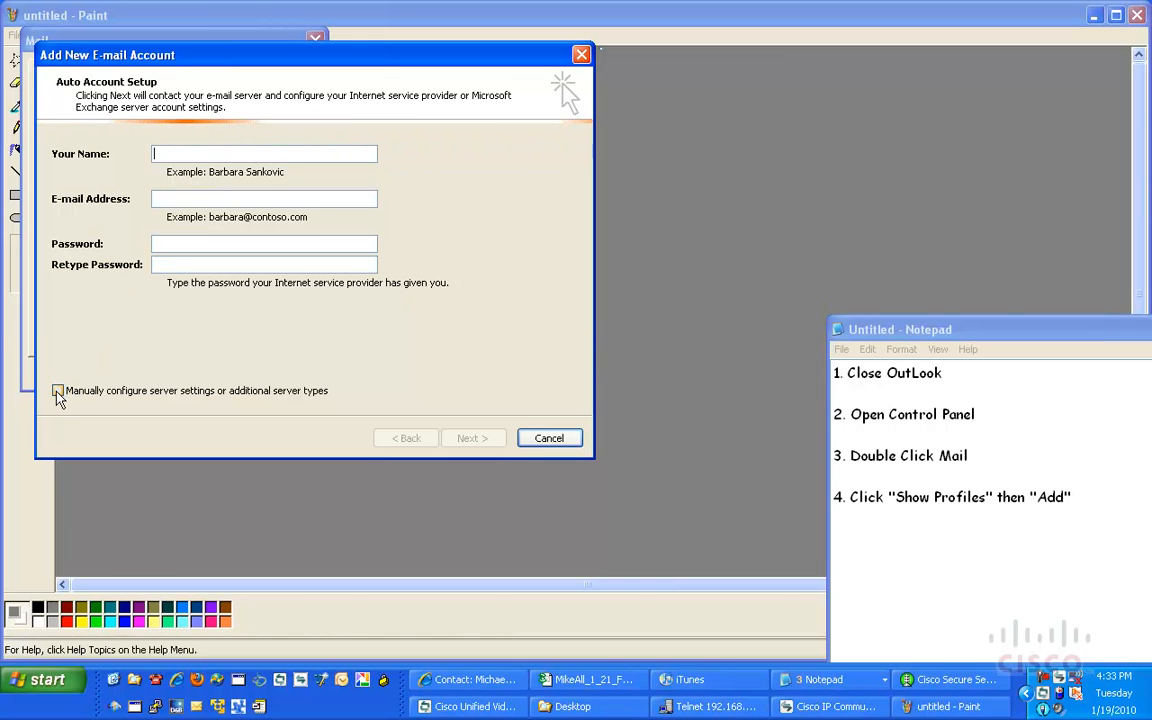
left_click(58, 390)
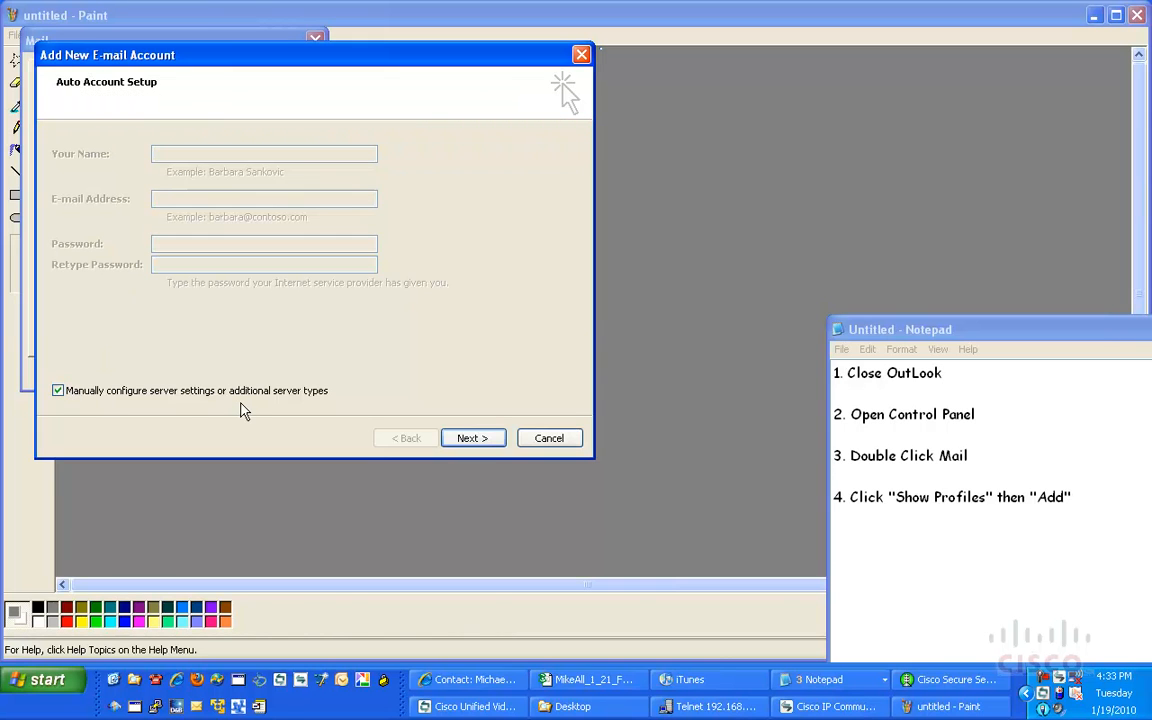
mouse_move(316, 400)
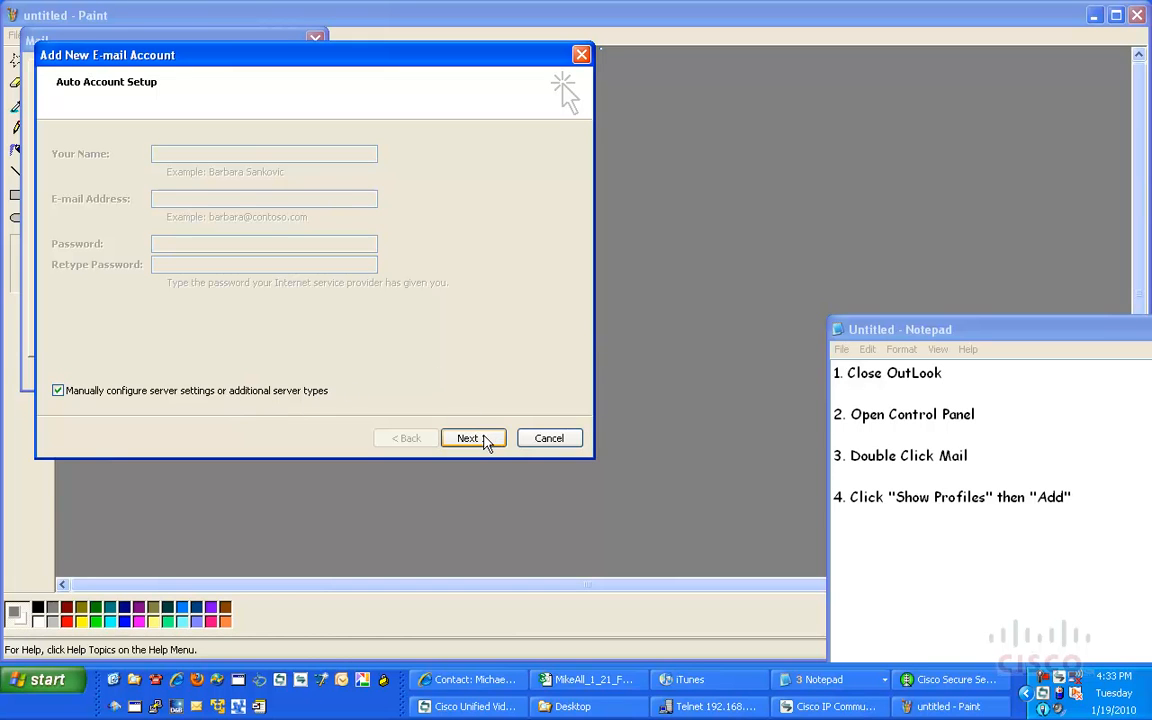
left_click(468, 438)
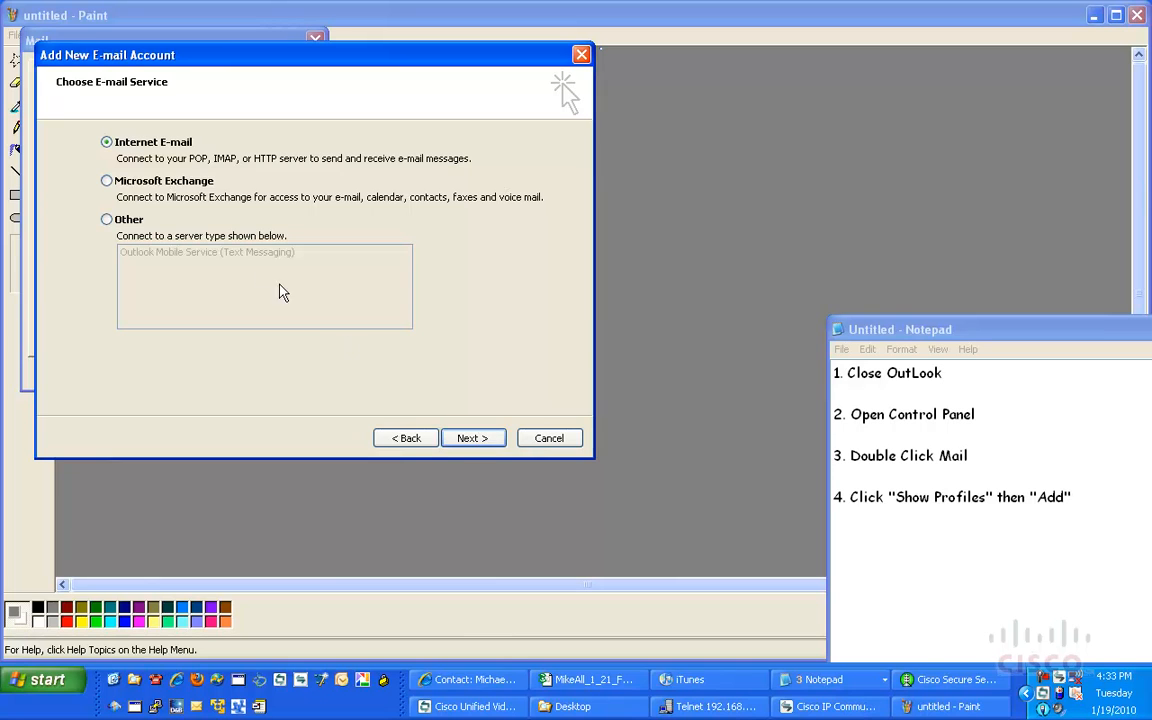
mouse_move(216, 172)
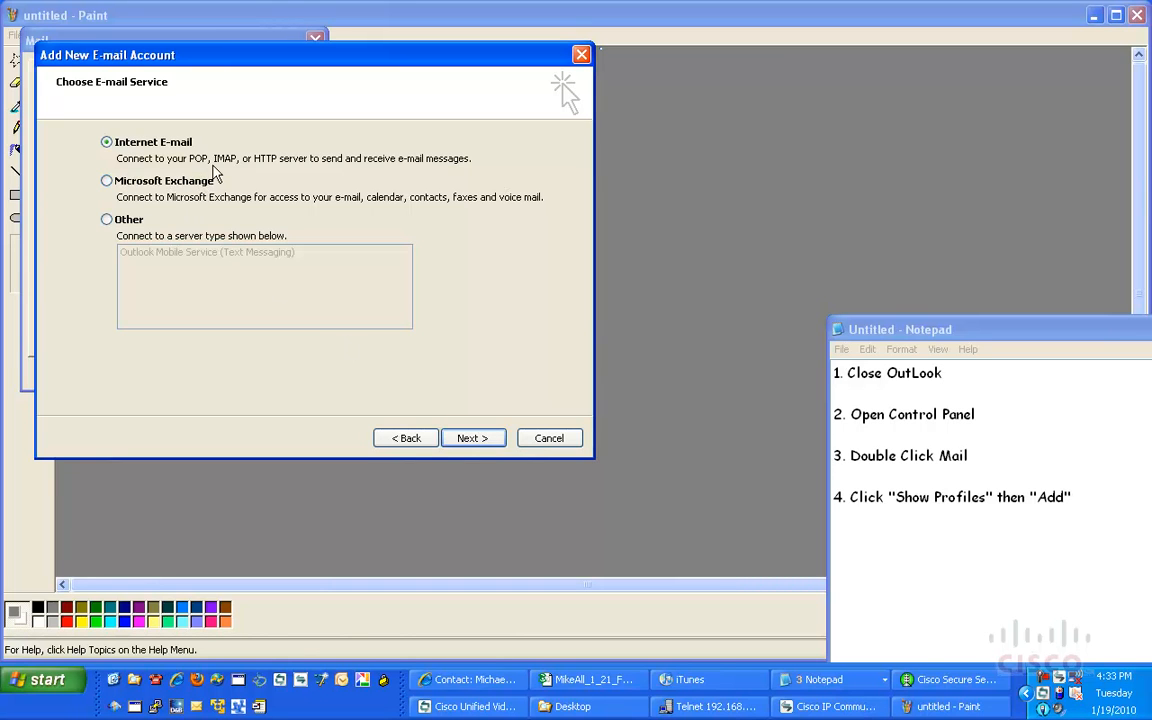
mouse_move(284, 166)
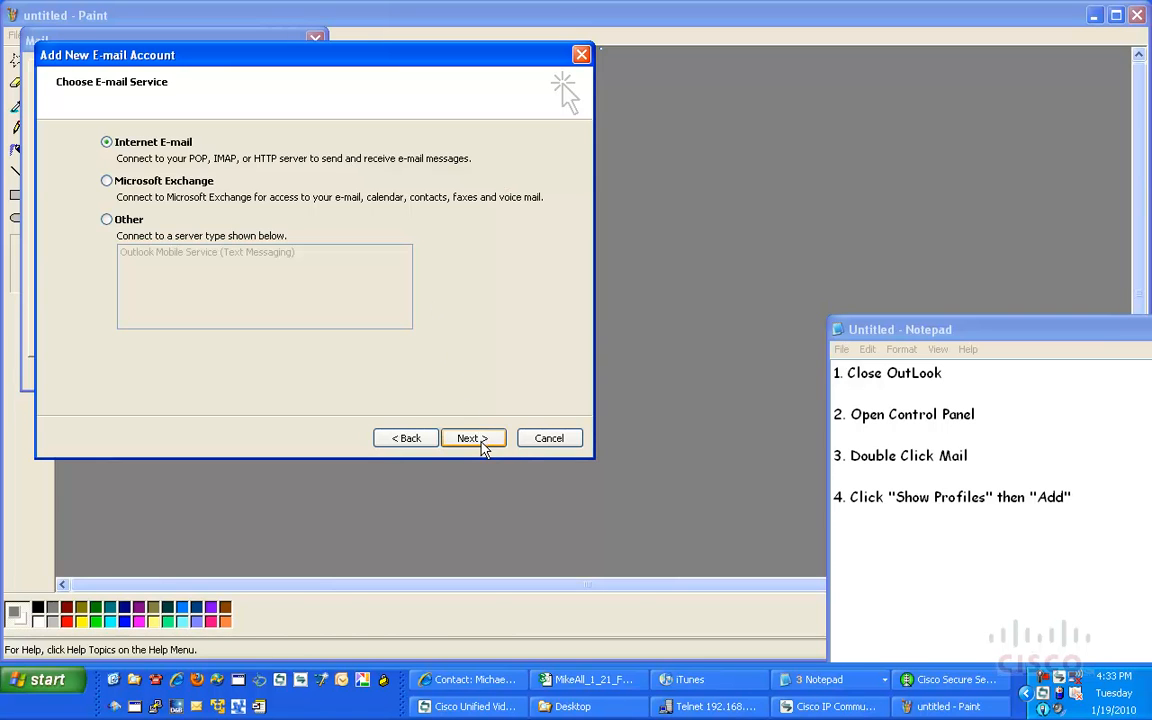
left_click(470, 438)
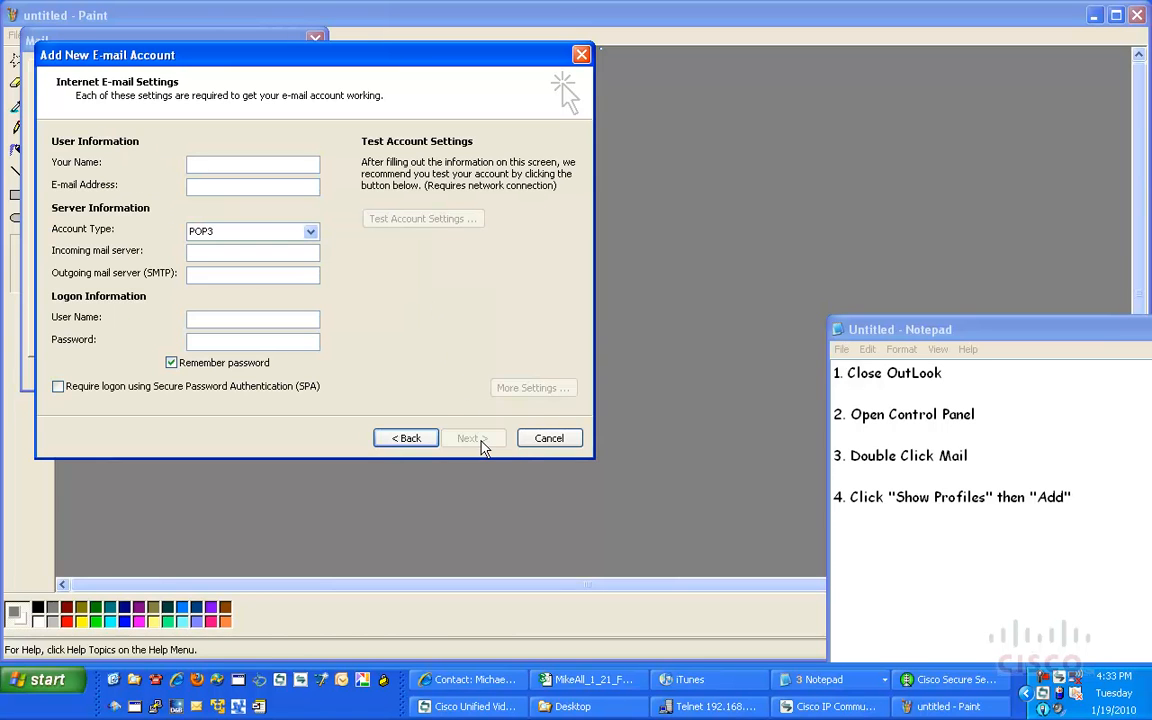
Step: Set account type IMAP with name Michael Scott and e-mail address mscott at 10.1.10.1
left_click(312, 232)
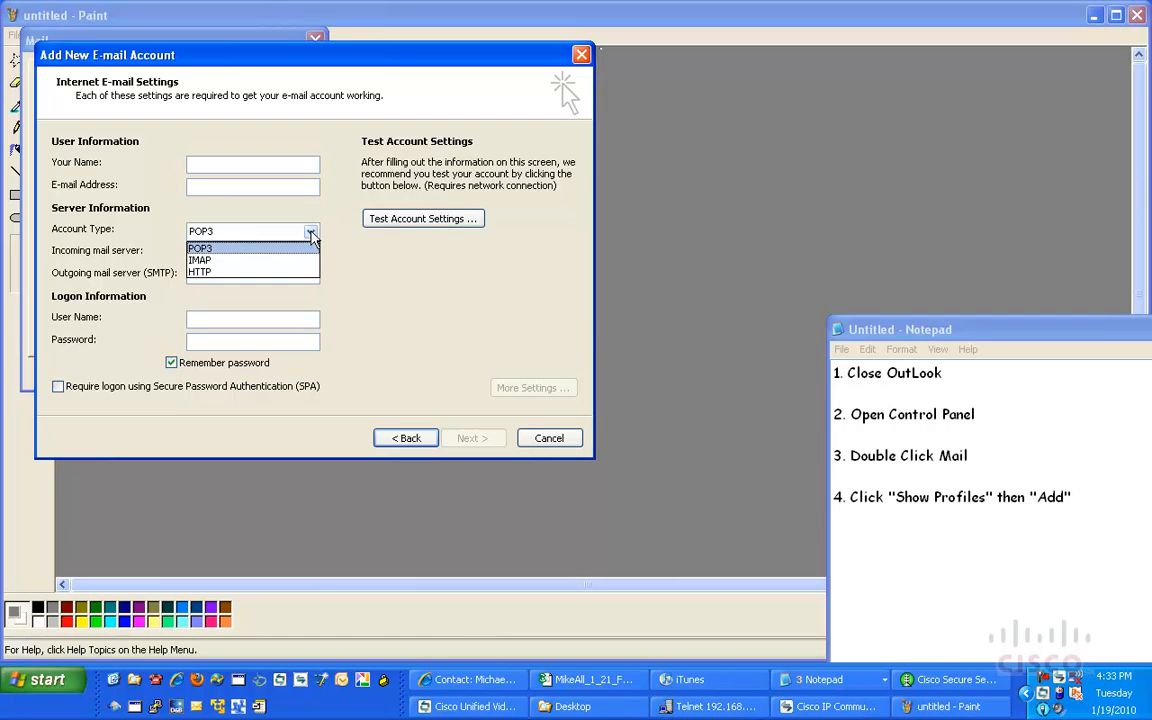
left_click(200, 260)
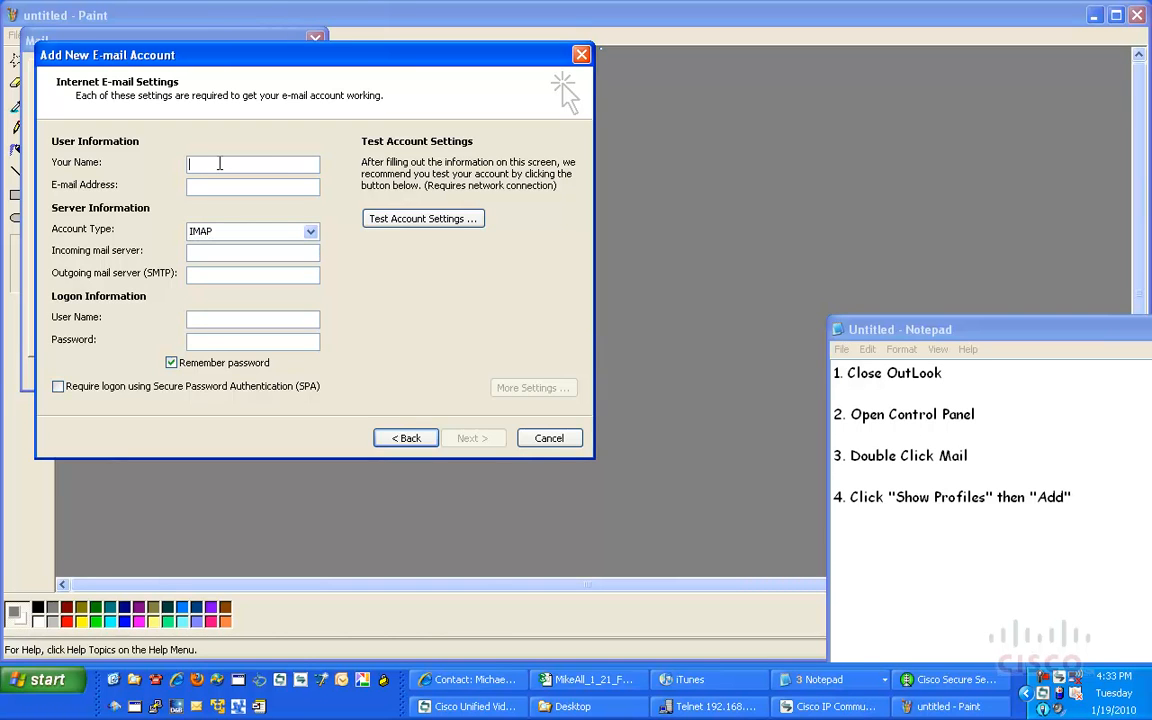
type("Michael")
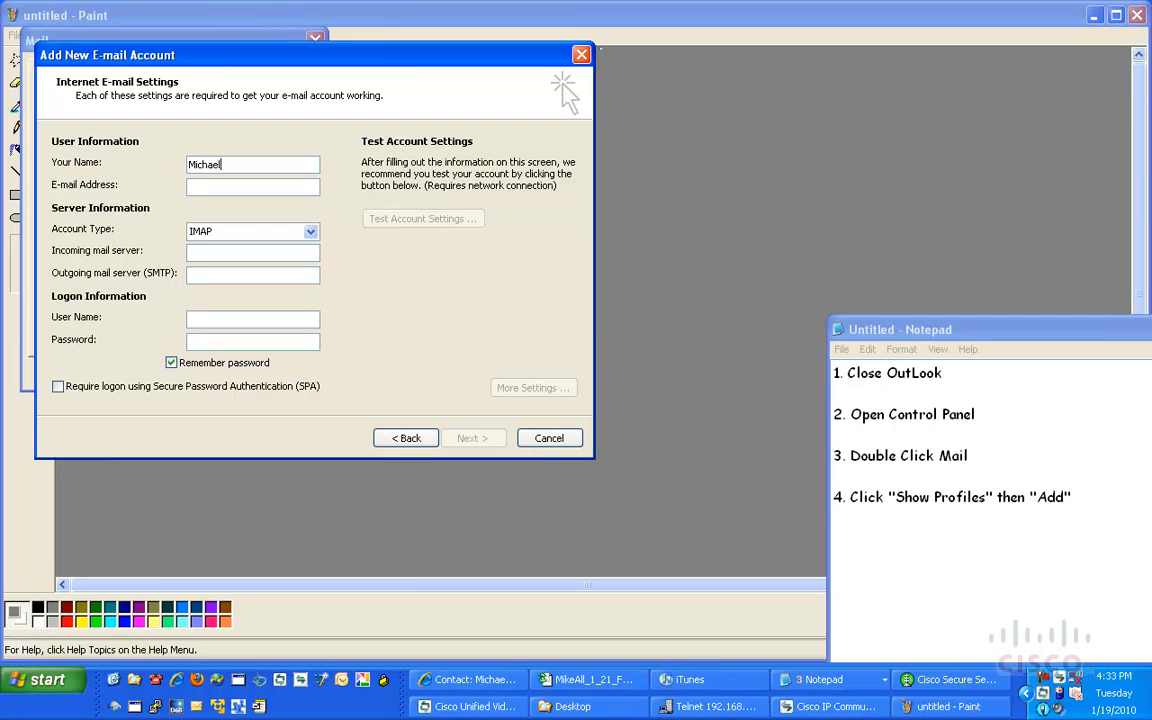
type("Scott")
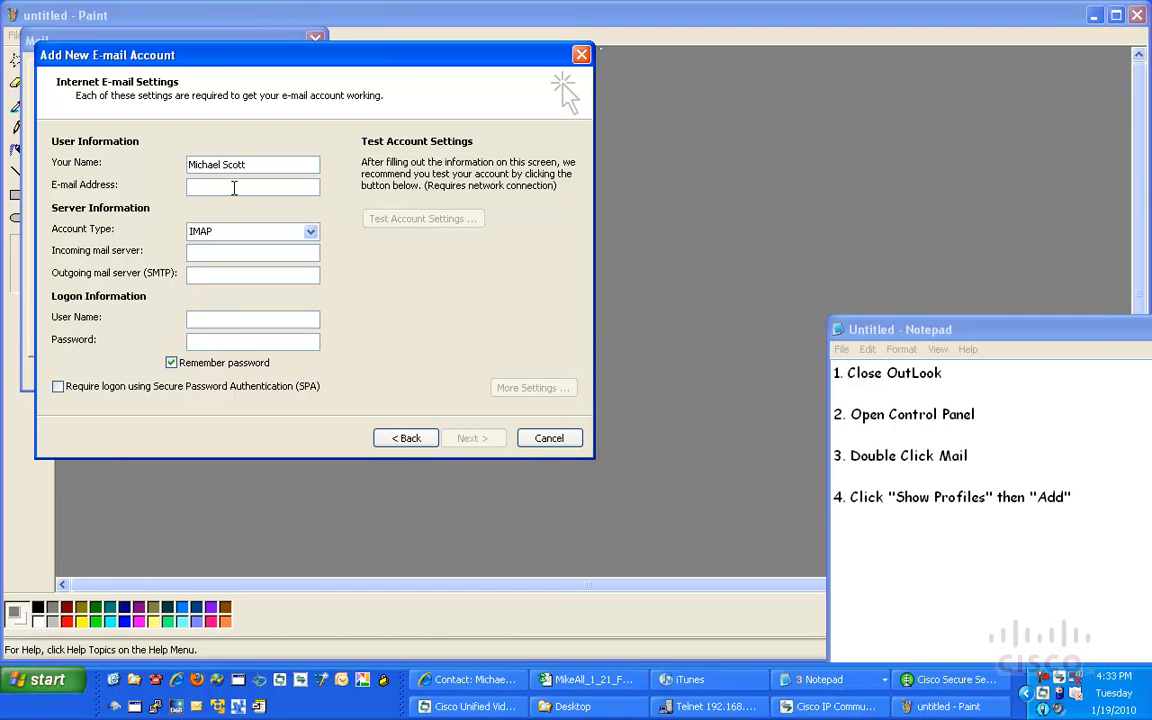
type("mscott@")
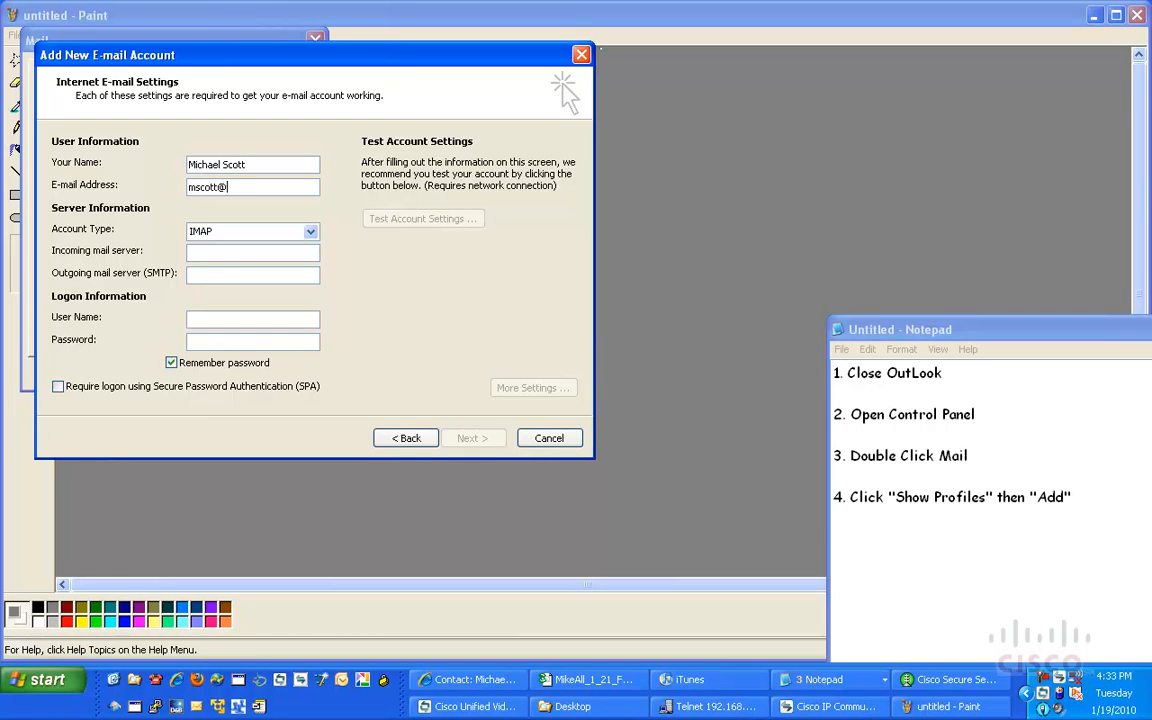
type("10.")
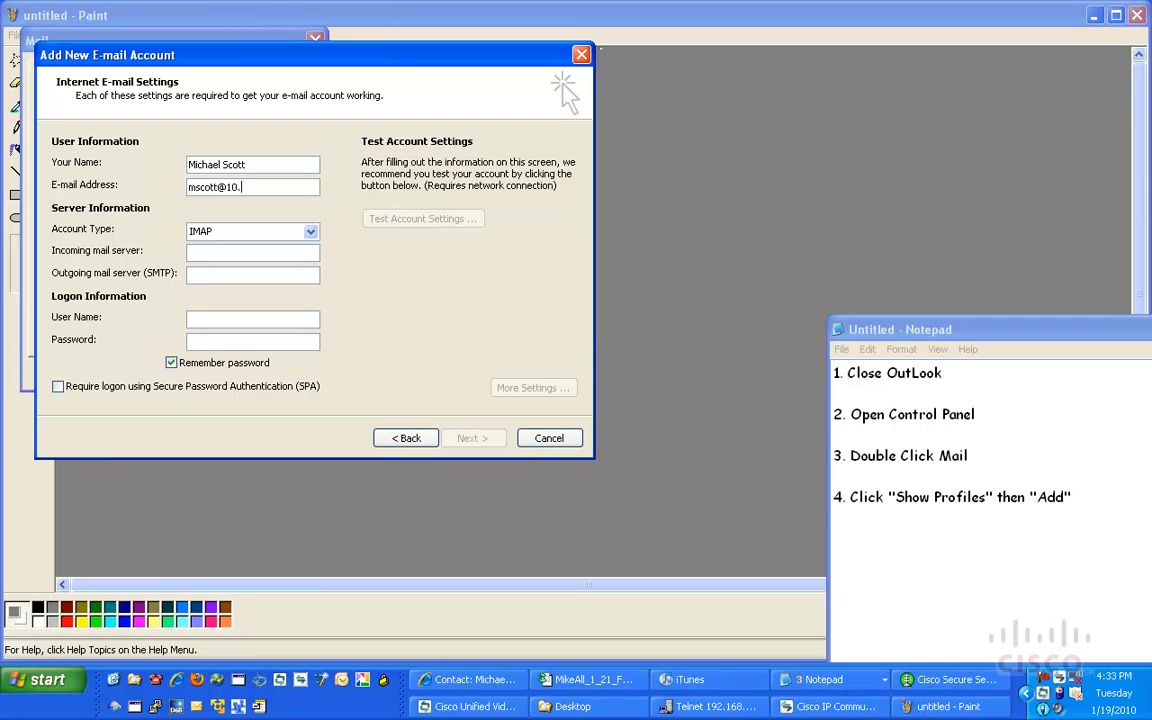
type("1.10.1")
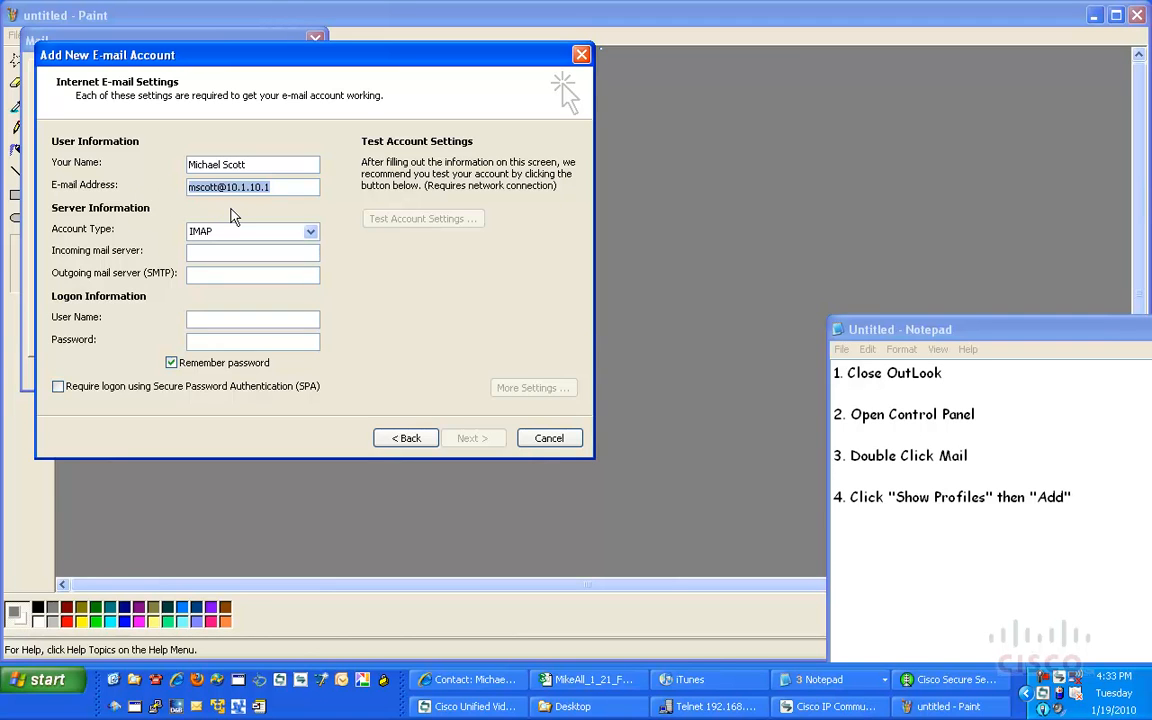
mouse_move(252, 250)
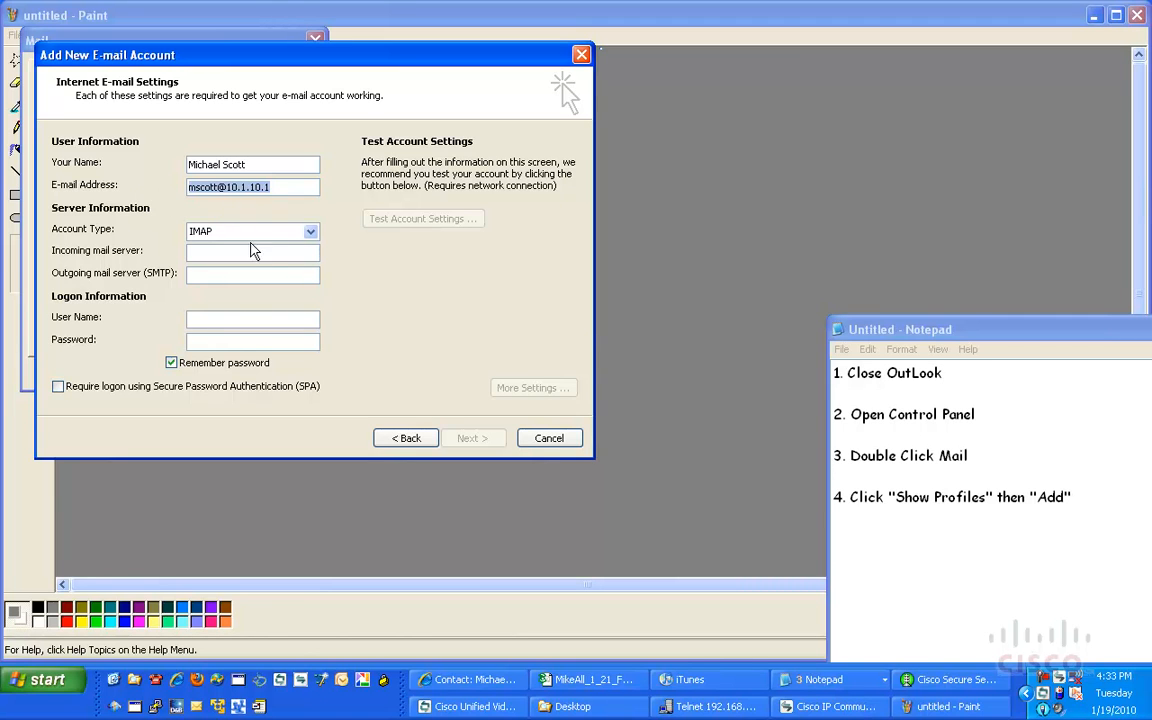
Step: Enter server 10.1.10.1, user mscott and the password, then finish the account wizard
type("mscott")
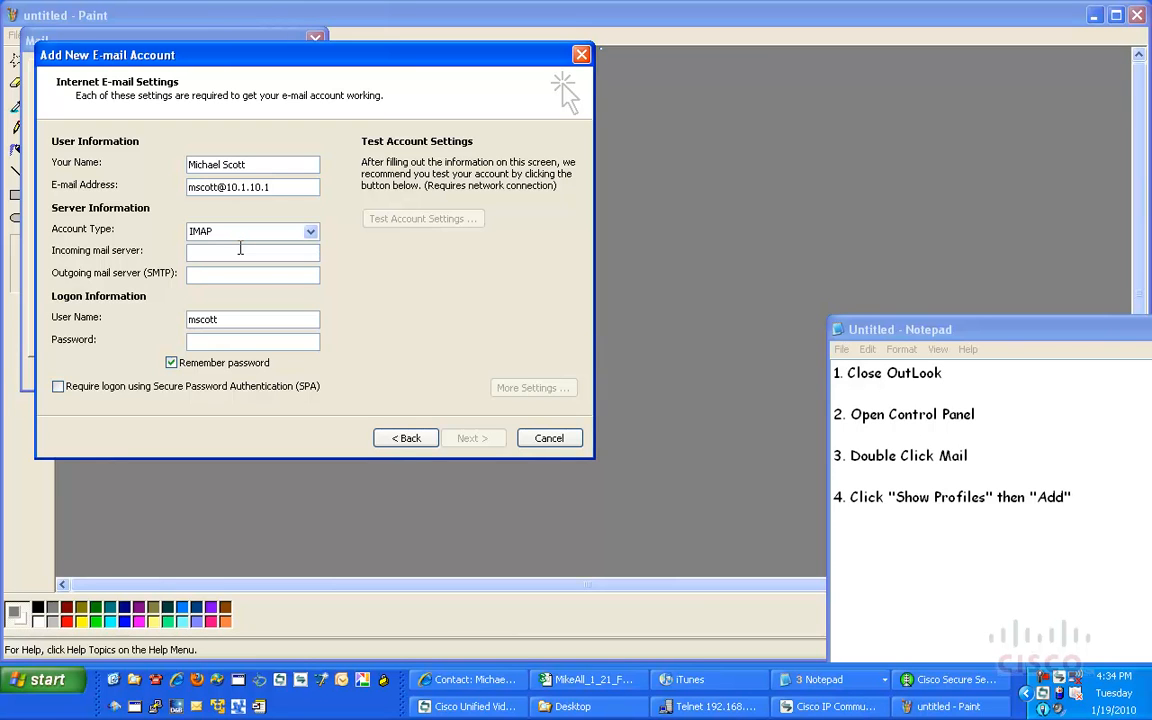
type("10.1.10.")
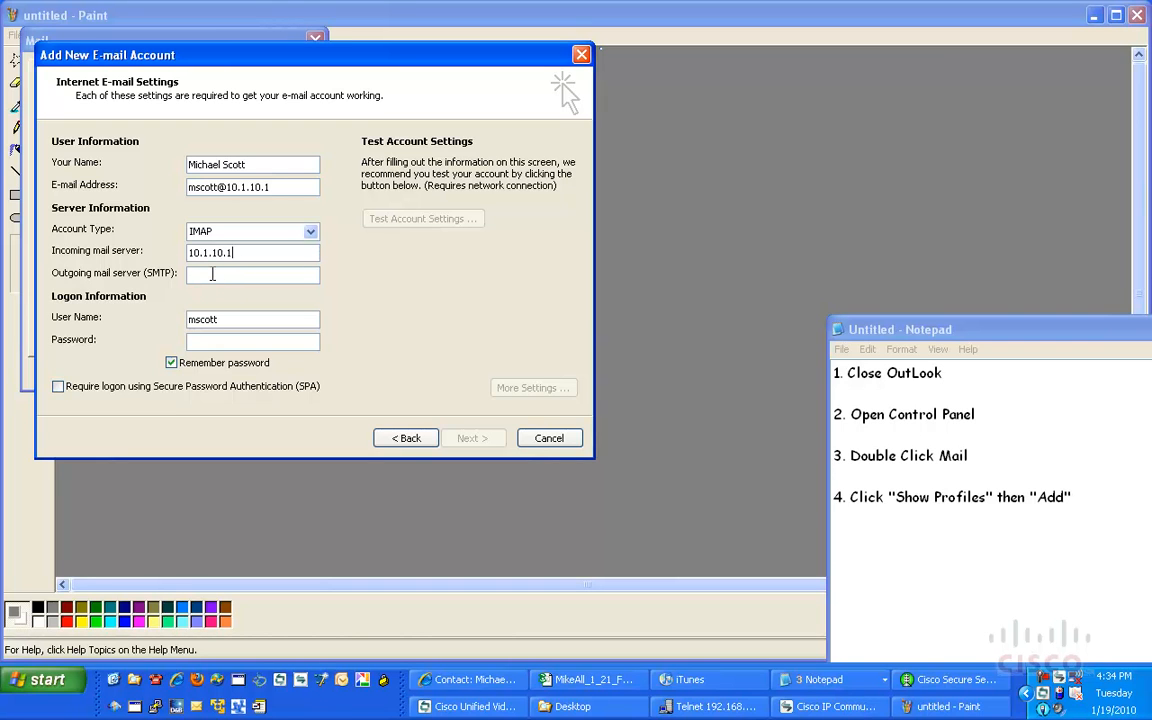
type("10.1.10.1")
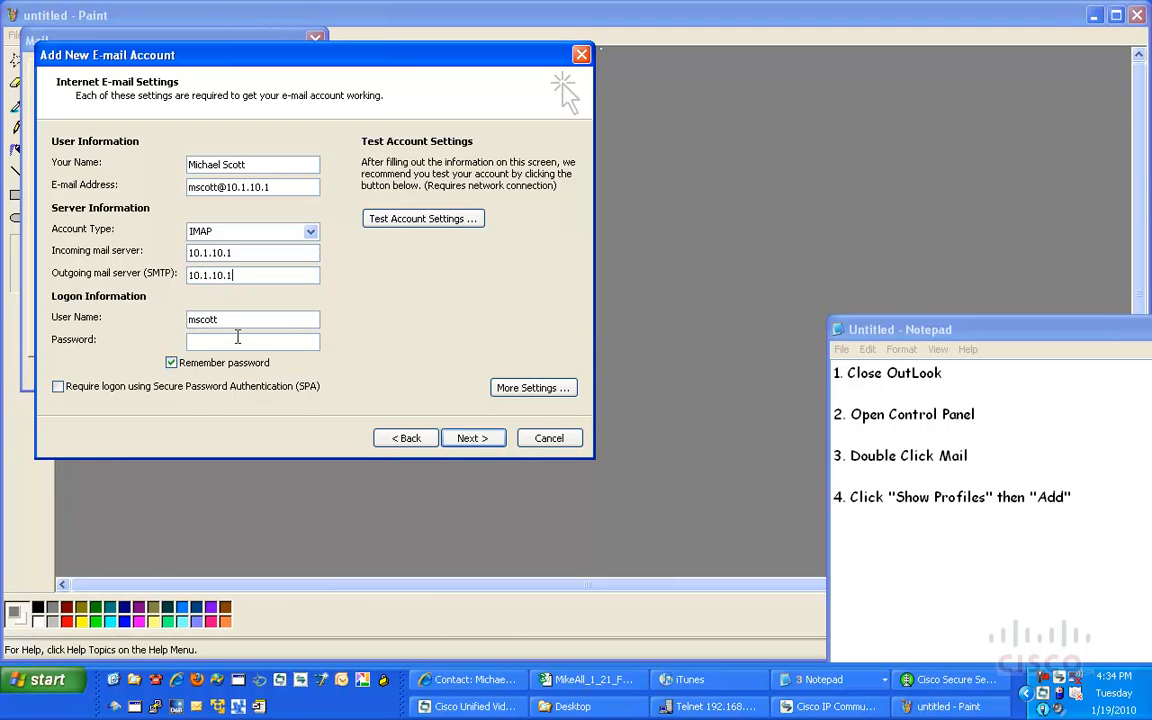
left_click(250, 340)
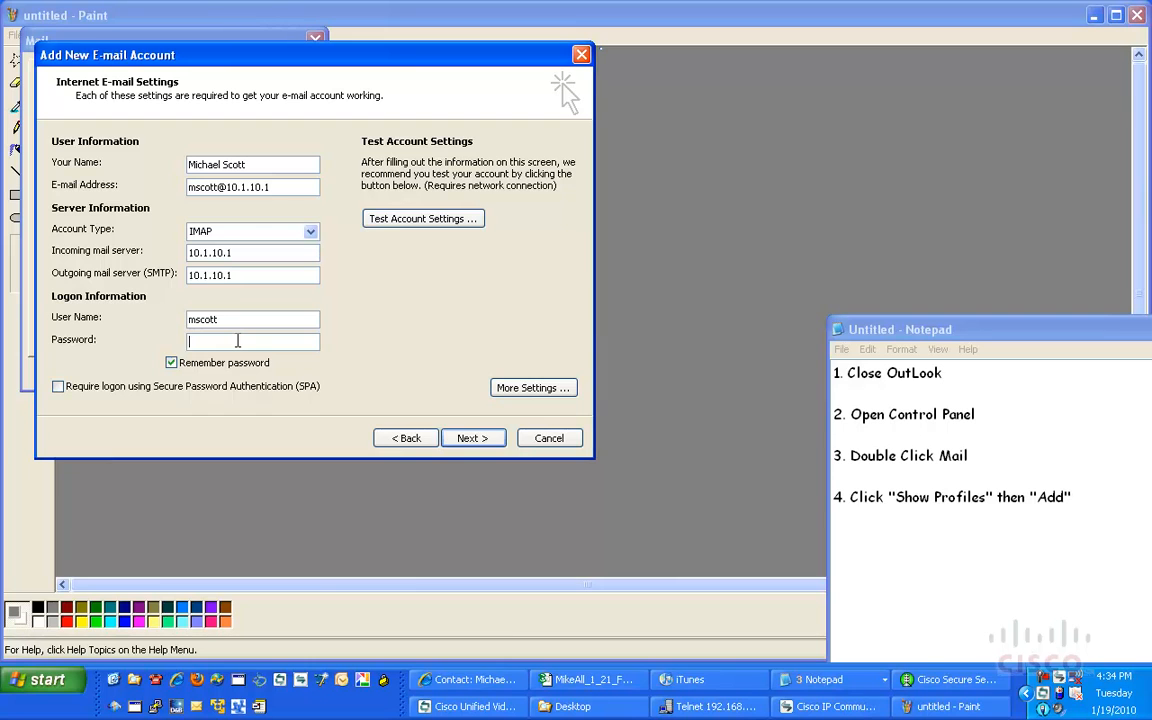
type("*")
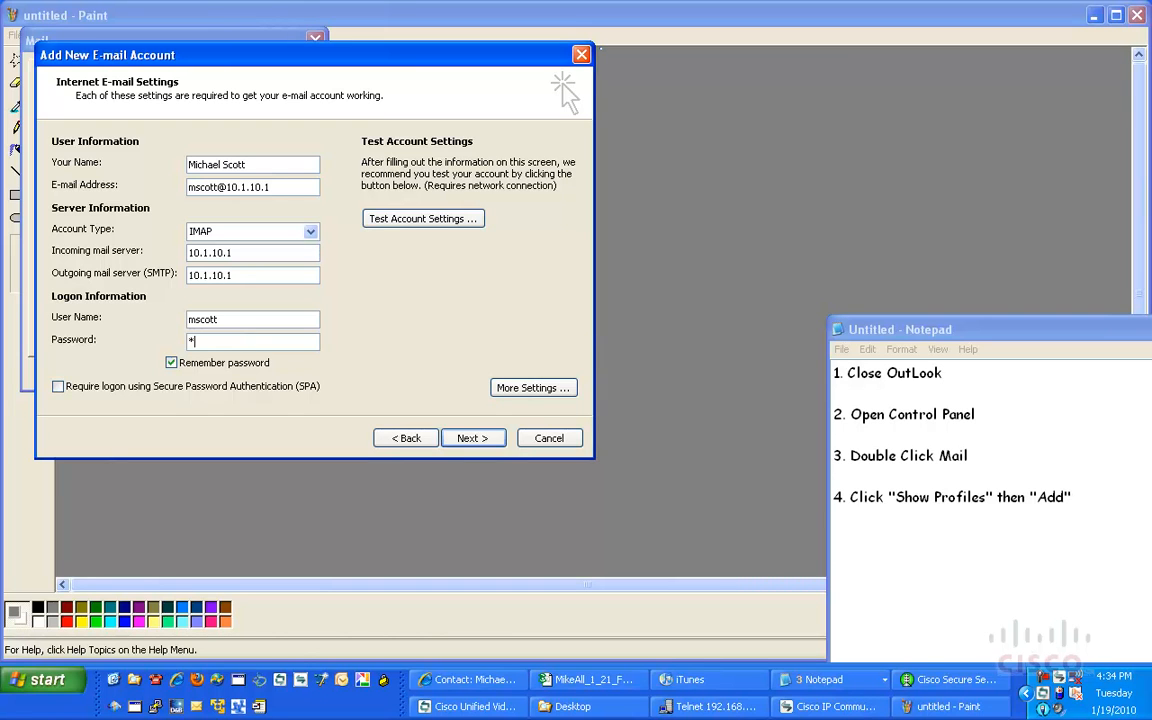
type("***")
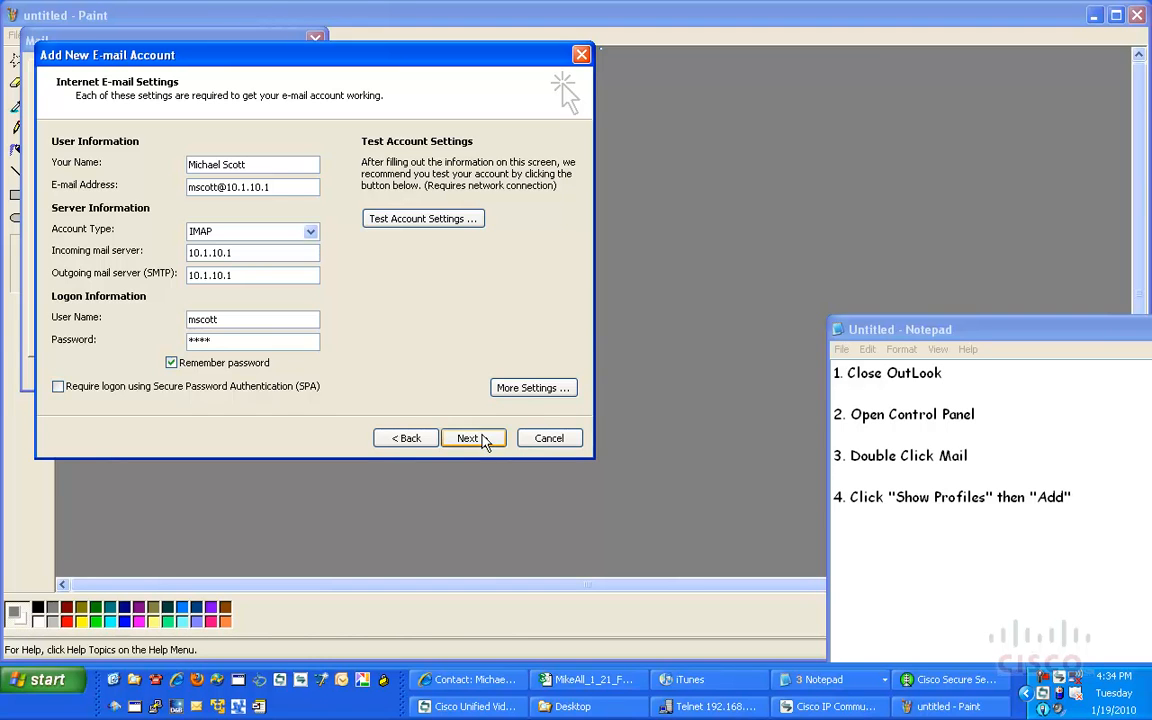
left_click(470, 438)
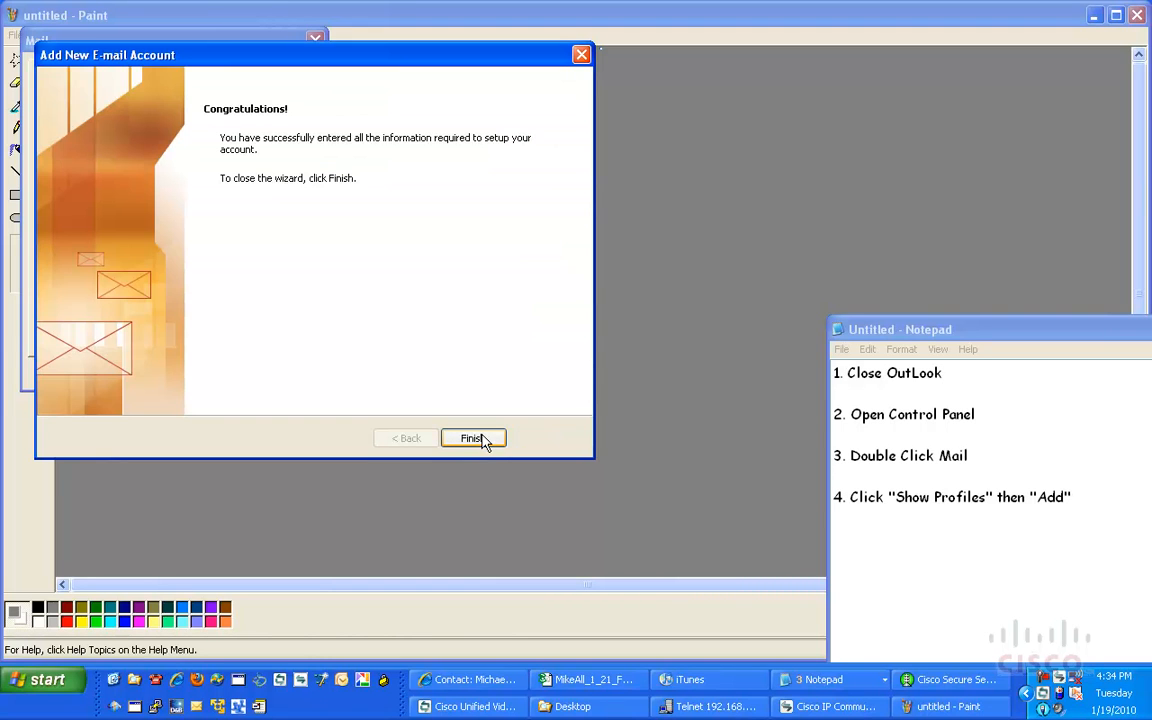
left_click(472, 438)
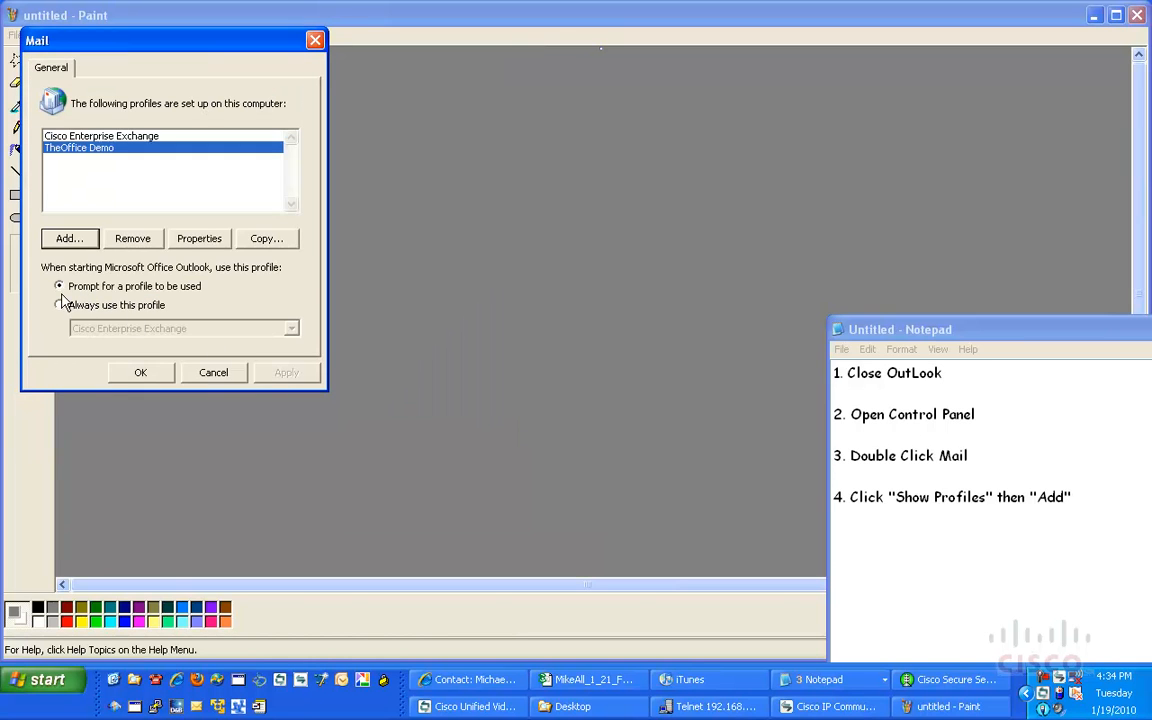
Step: Set Outlook to prompt for a profile at startup and close Mail keeping the change
left_click(60, 304)
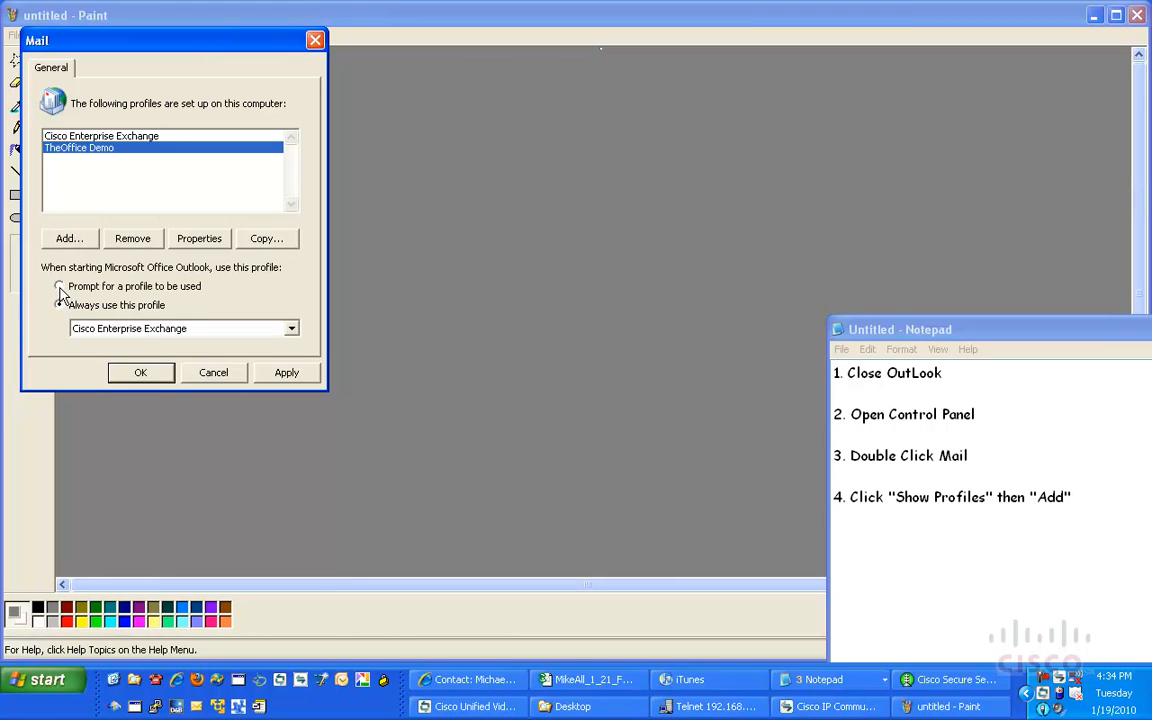
left_click(58, 286)
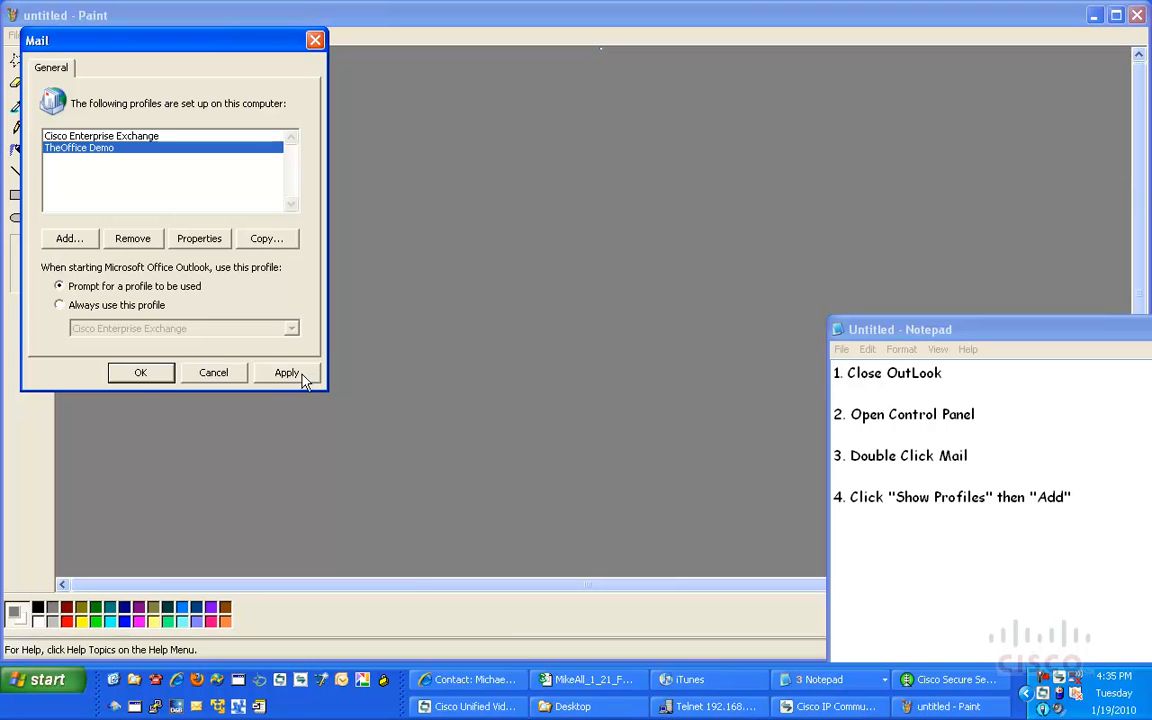
mouse_move(224, 388)
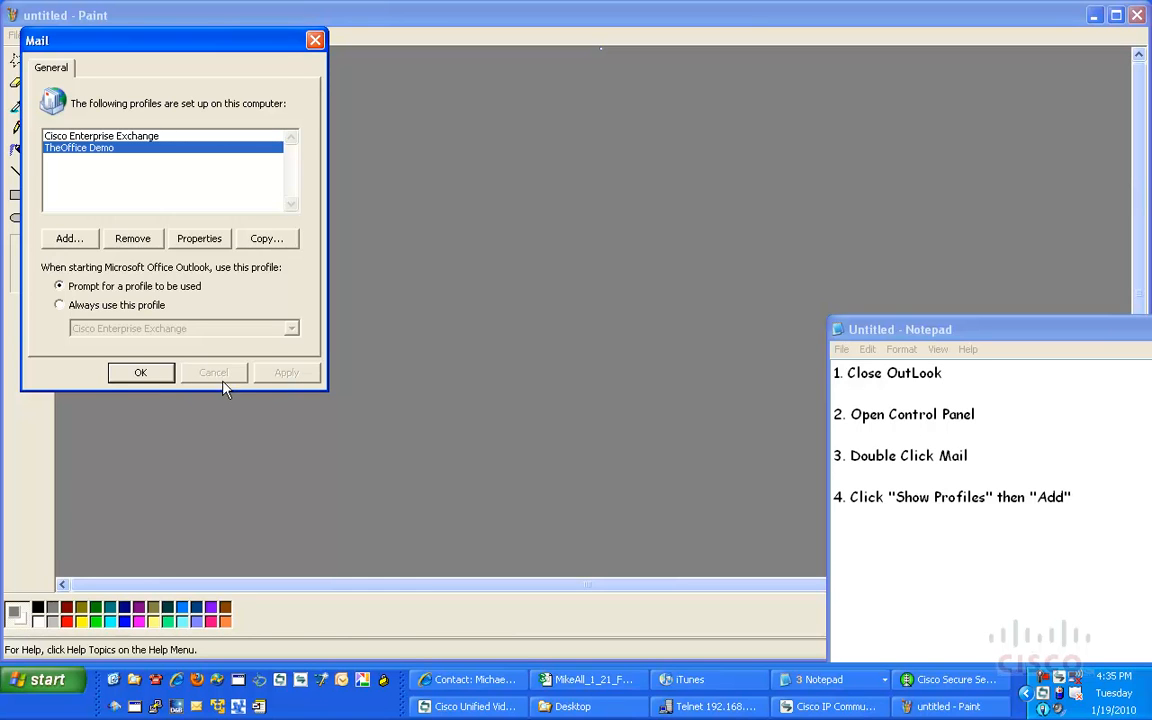
left_click(140, 372)
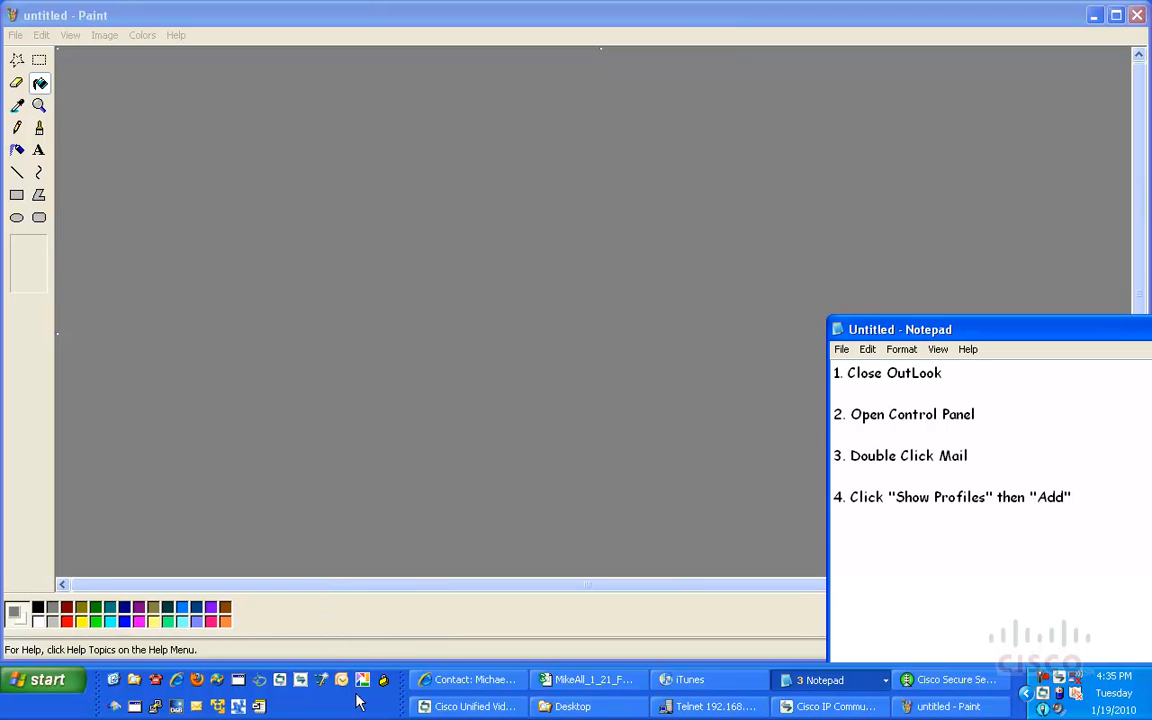
mouse_move(344, 682)
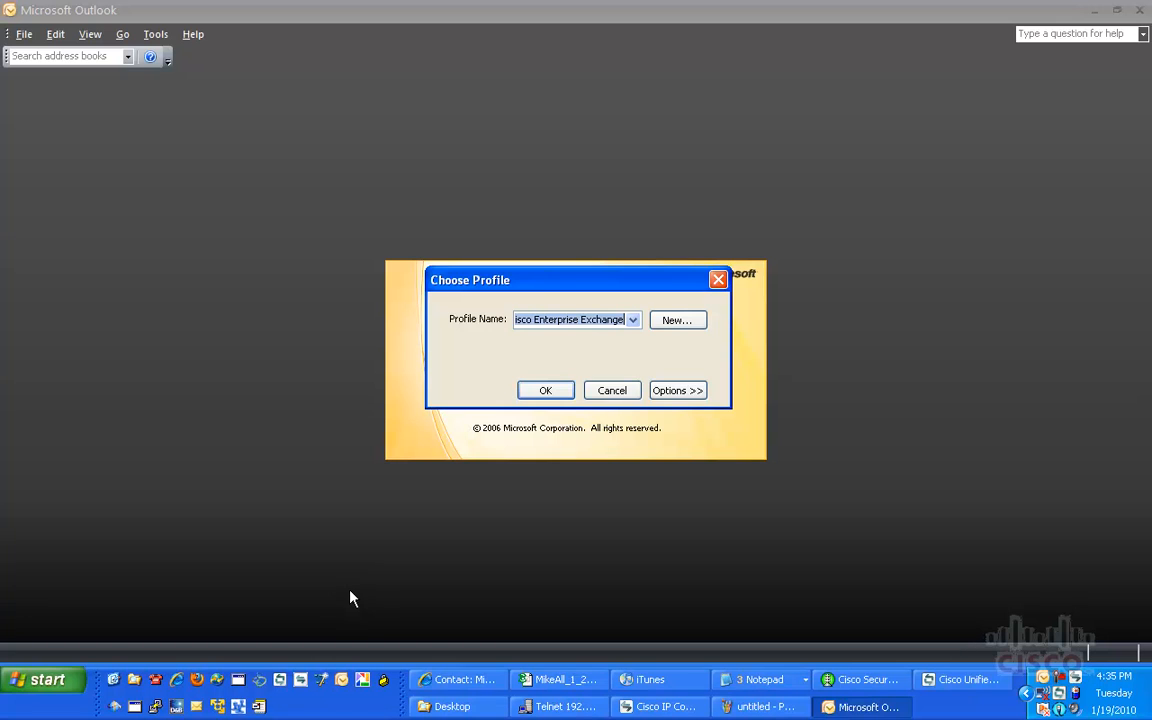
mouse_move(536, 442)
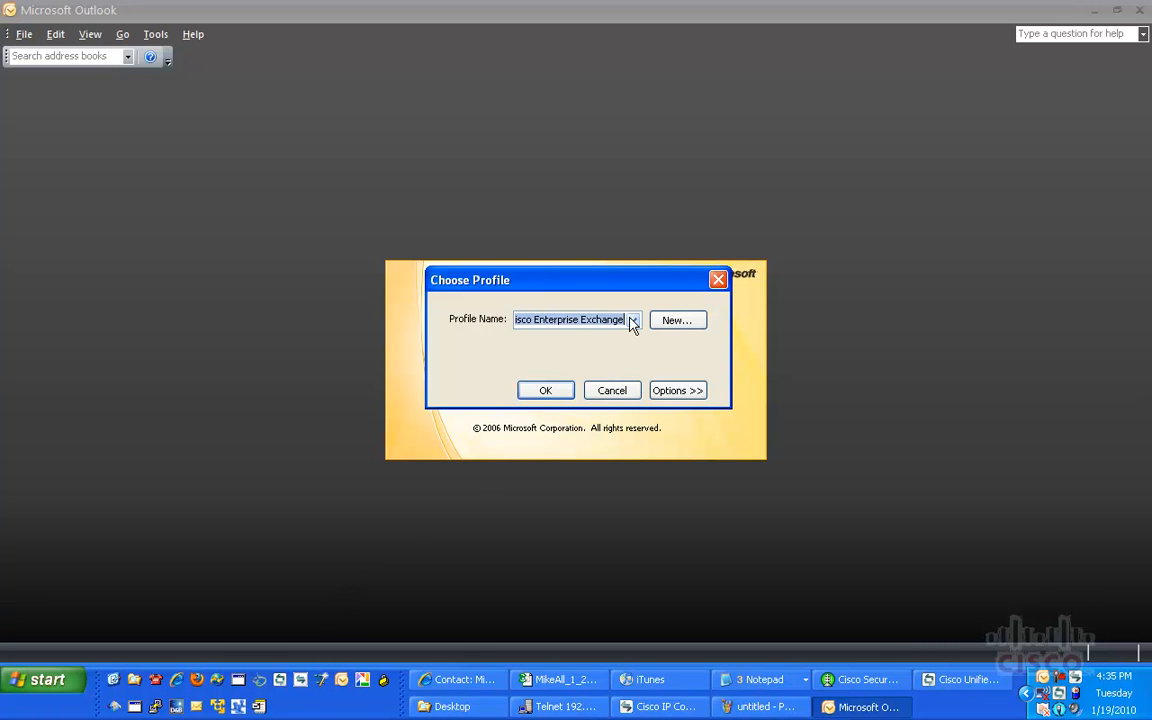
Step: Select 'TheOffice Demo' in the Choose Profile prompt and start Outlook with it
left_click(632, 320)
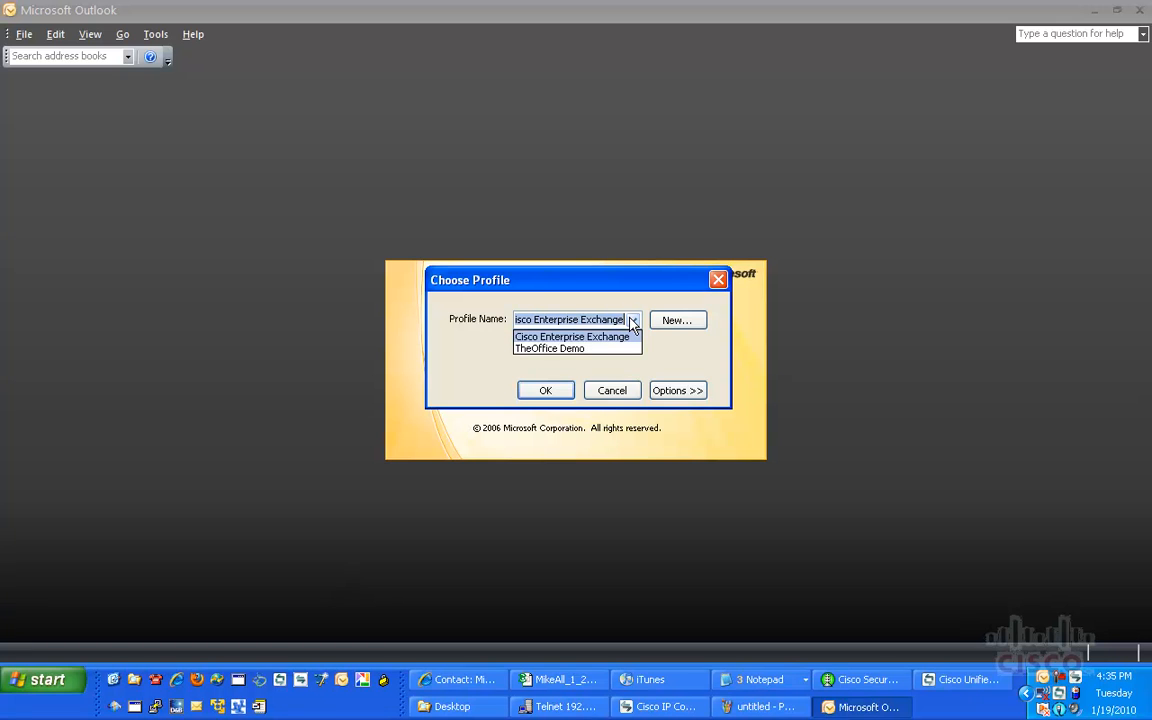
mouse_move(576, 348)
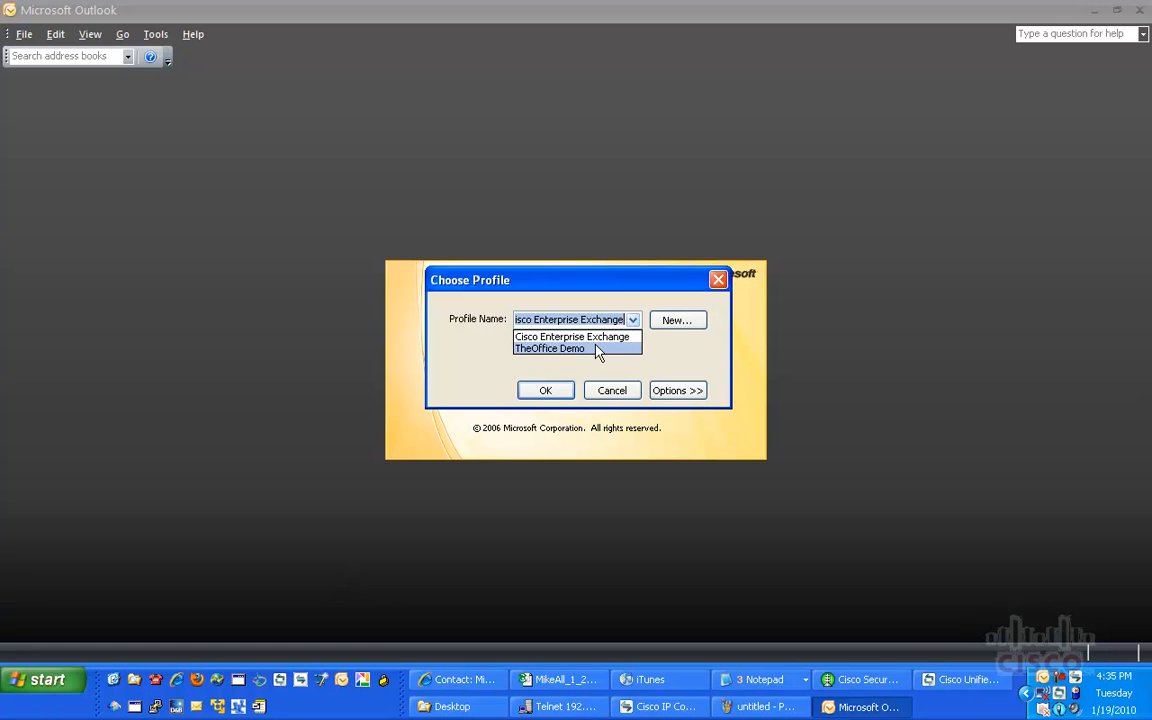
left_click(548, 348)
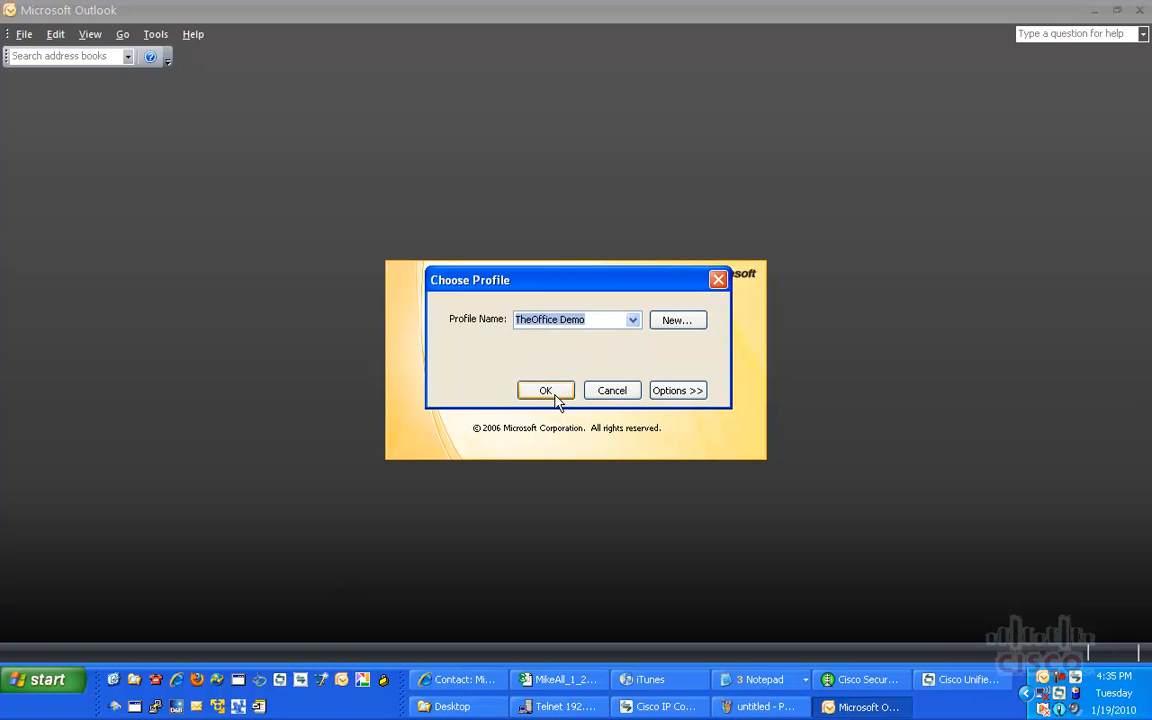
left_click(544, 390)
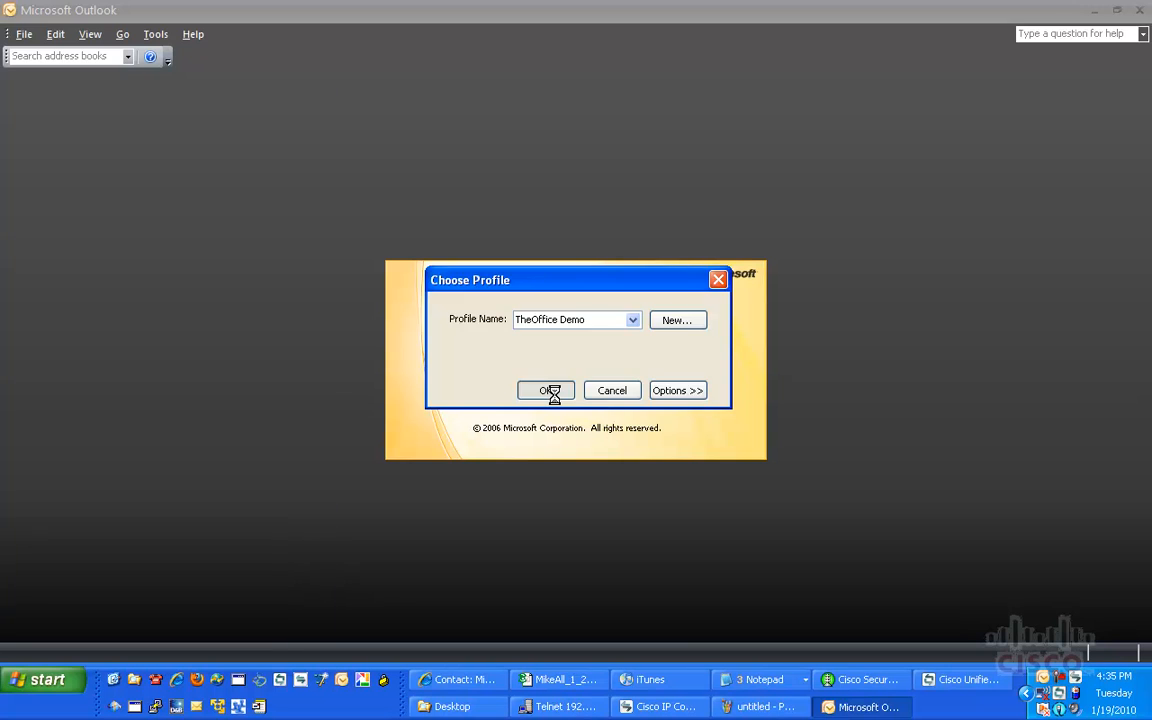
left_click(546, 390)
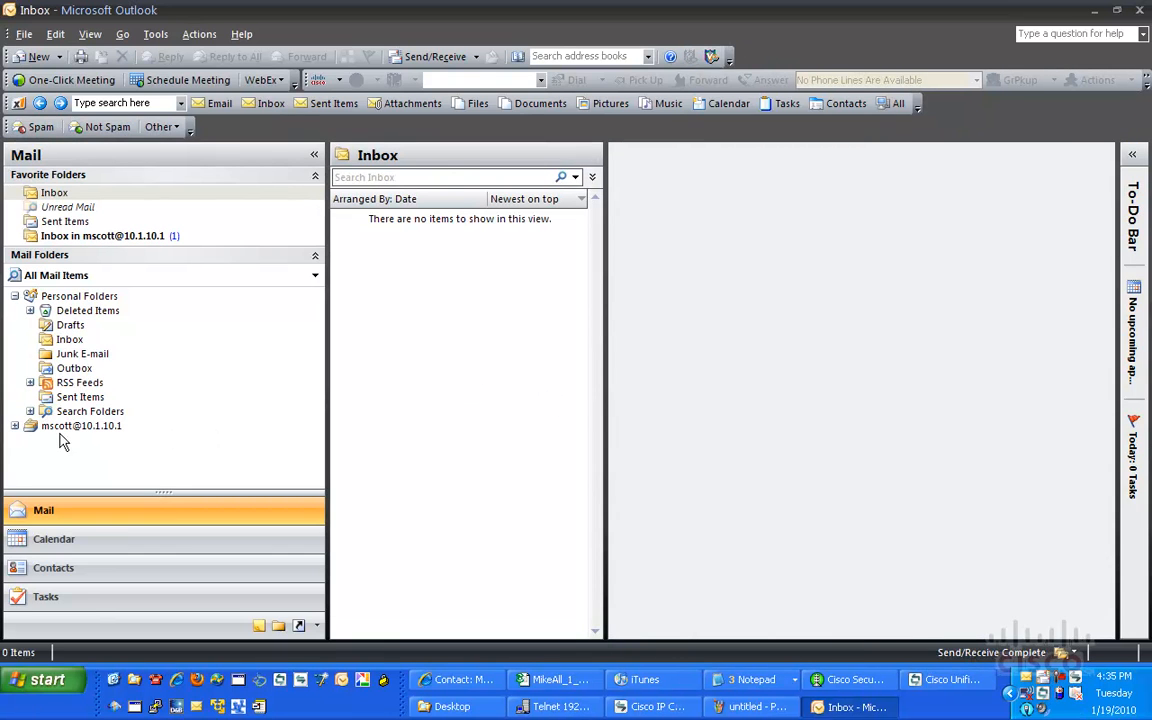
left_click(16, 424)
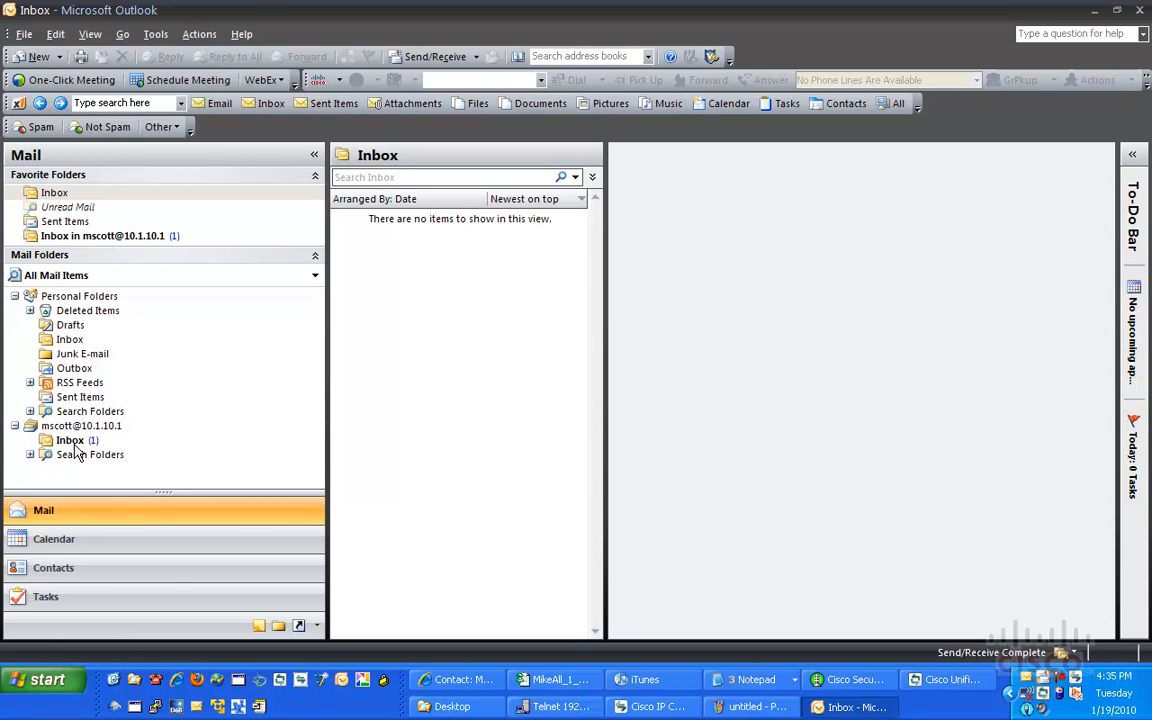
left_click(70, 440)
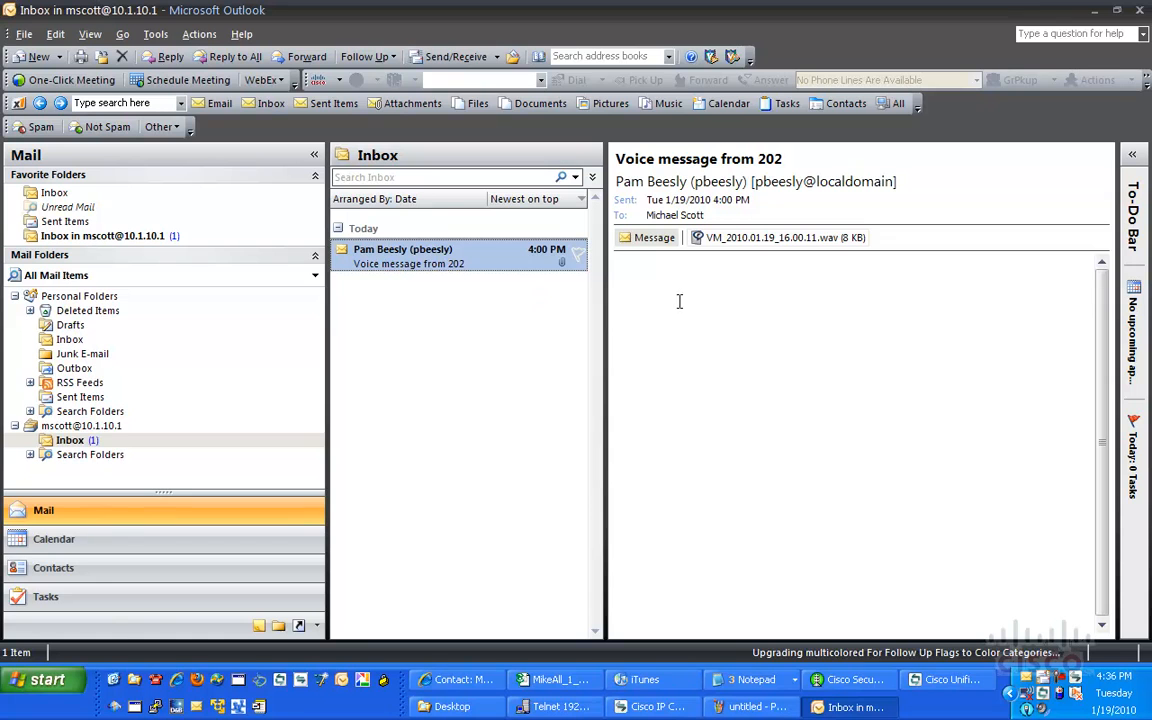
mouse_move(784, 236)
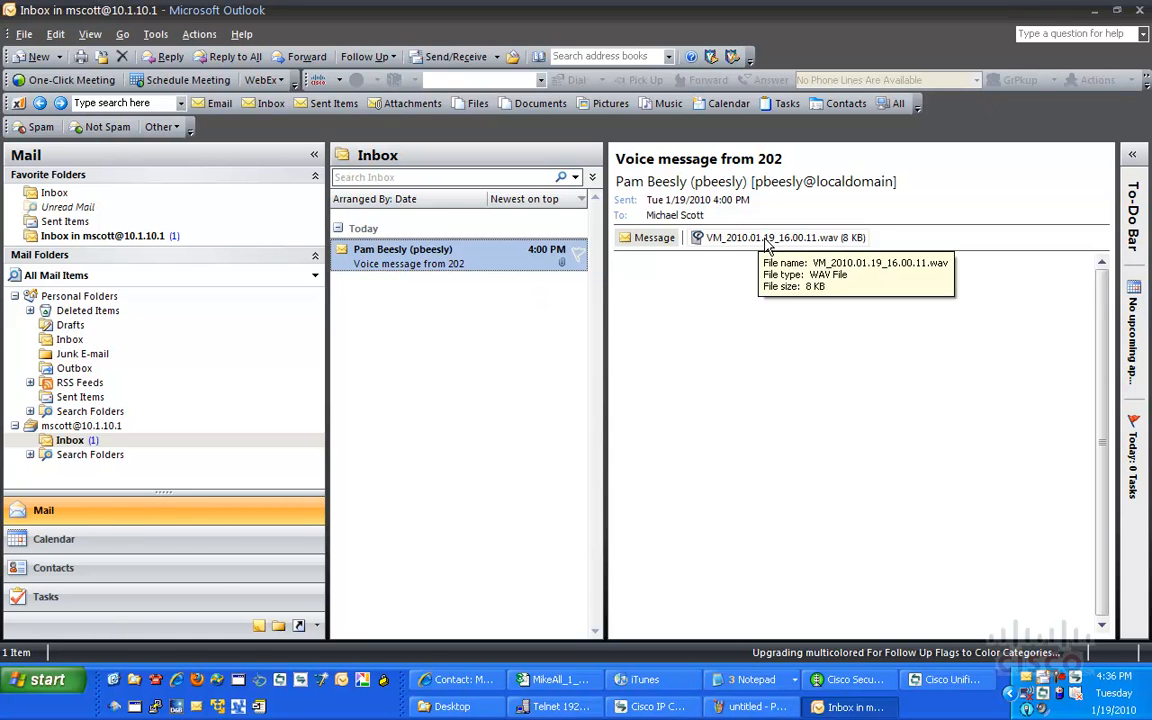
Step: Open the voice message's .wav attachment in RealPlayer
double_click(784, 236)
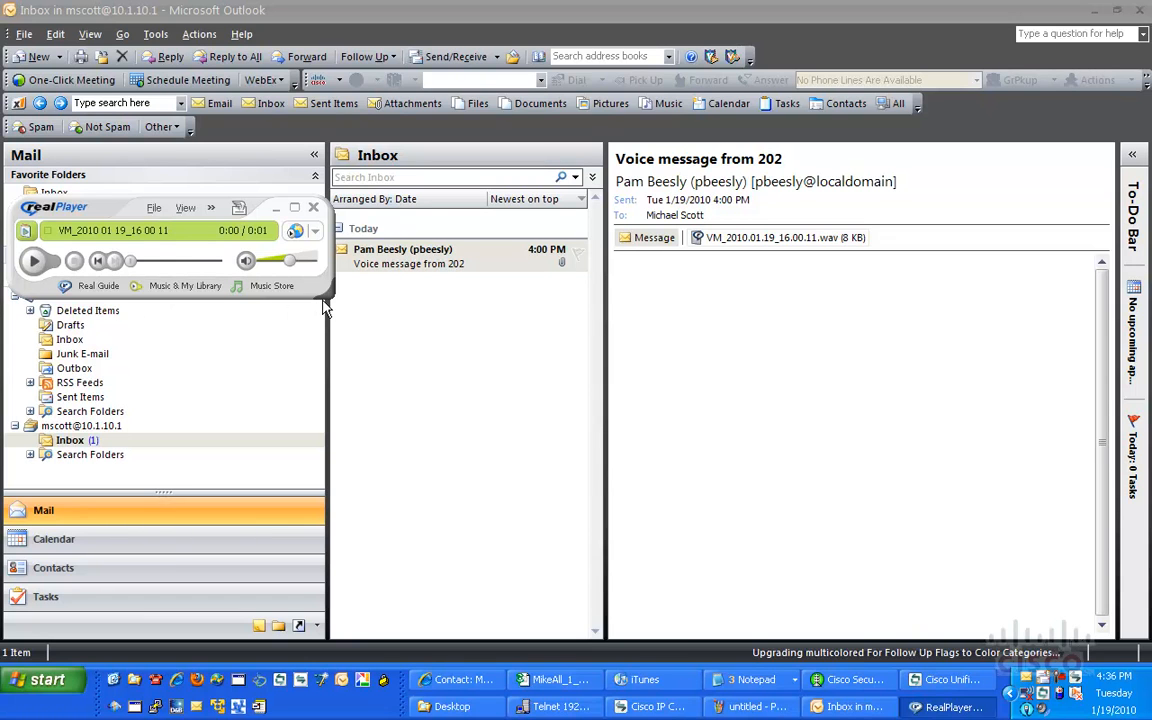
Step: Play the Pam Beesly voice message recording through in RealPlayer
left_click(32, 260)
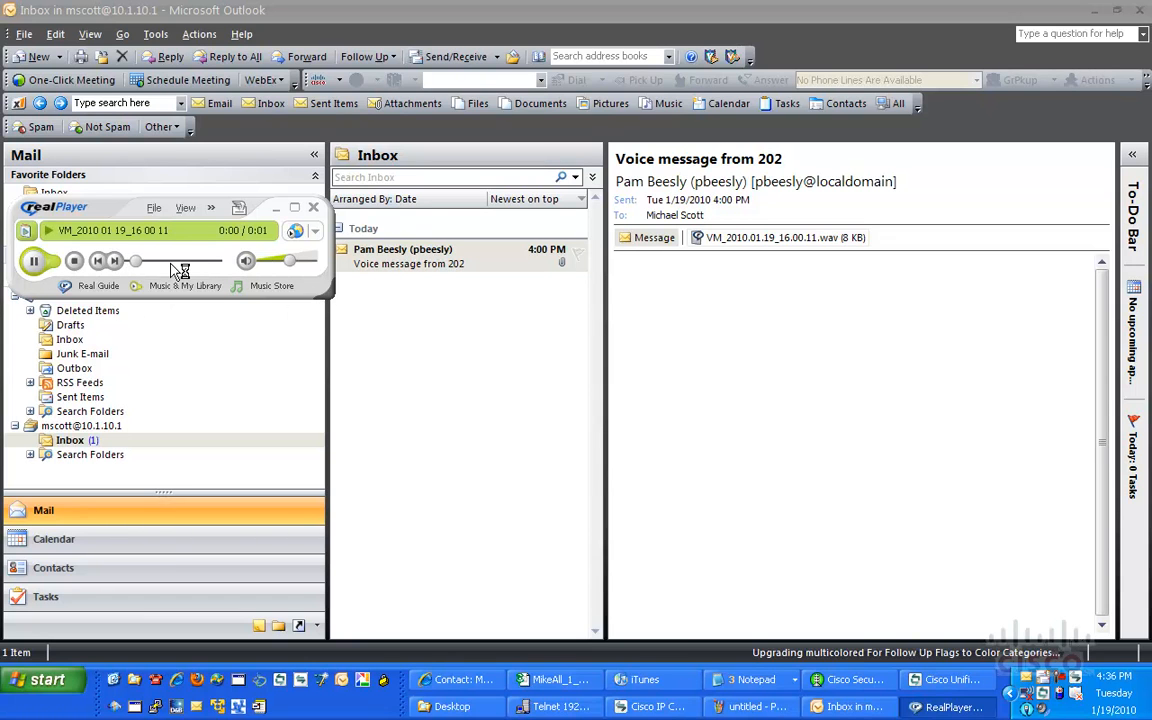
left_click(32, 260)
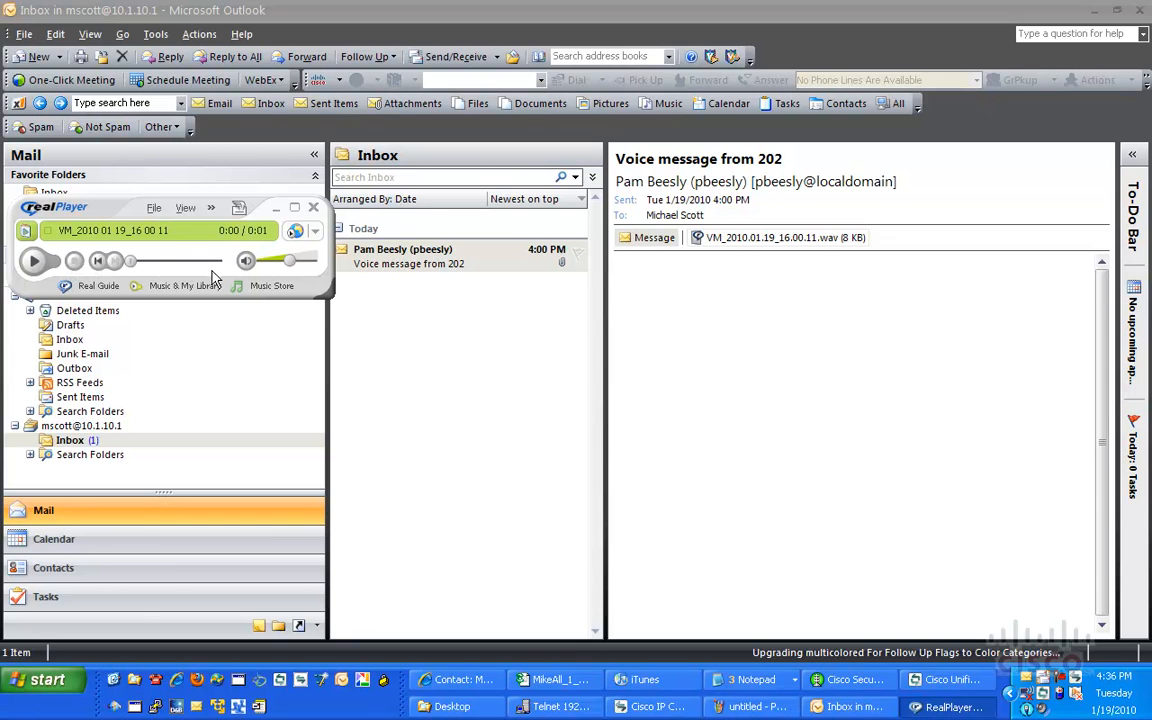
mouse_move(228, 284)
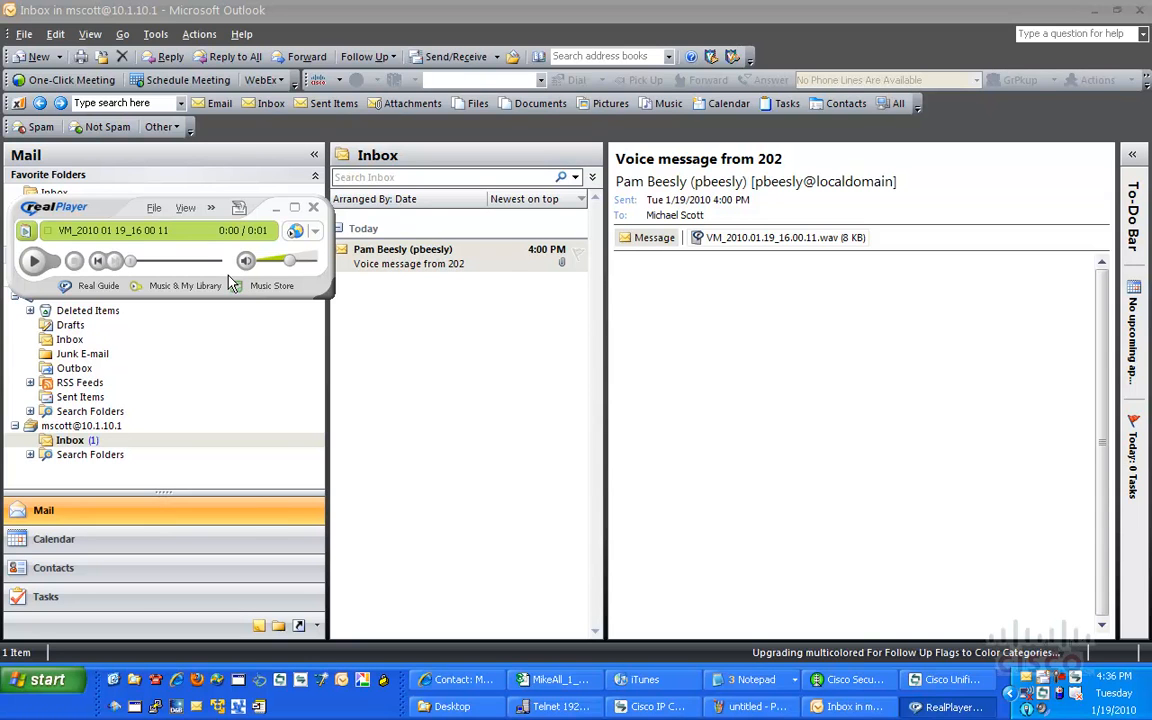
mouse_move(76, 436)
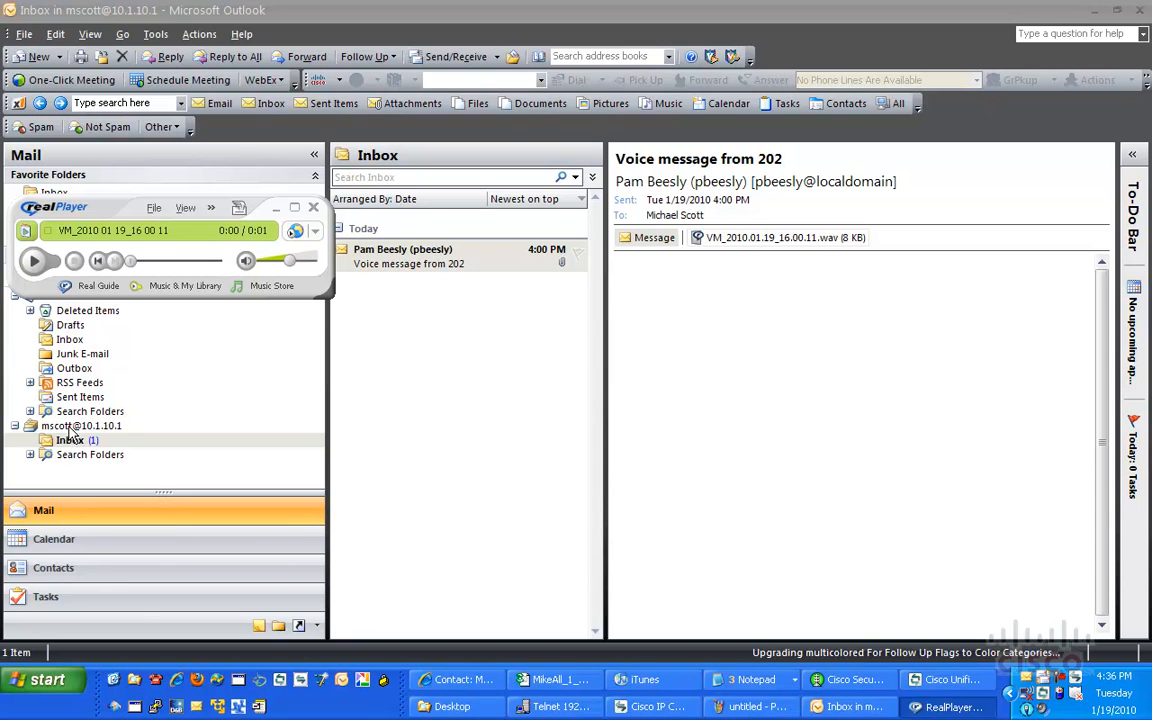
mouse_move(64, 468)
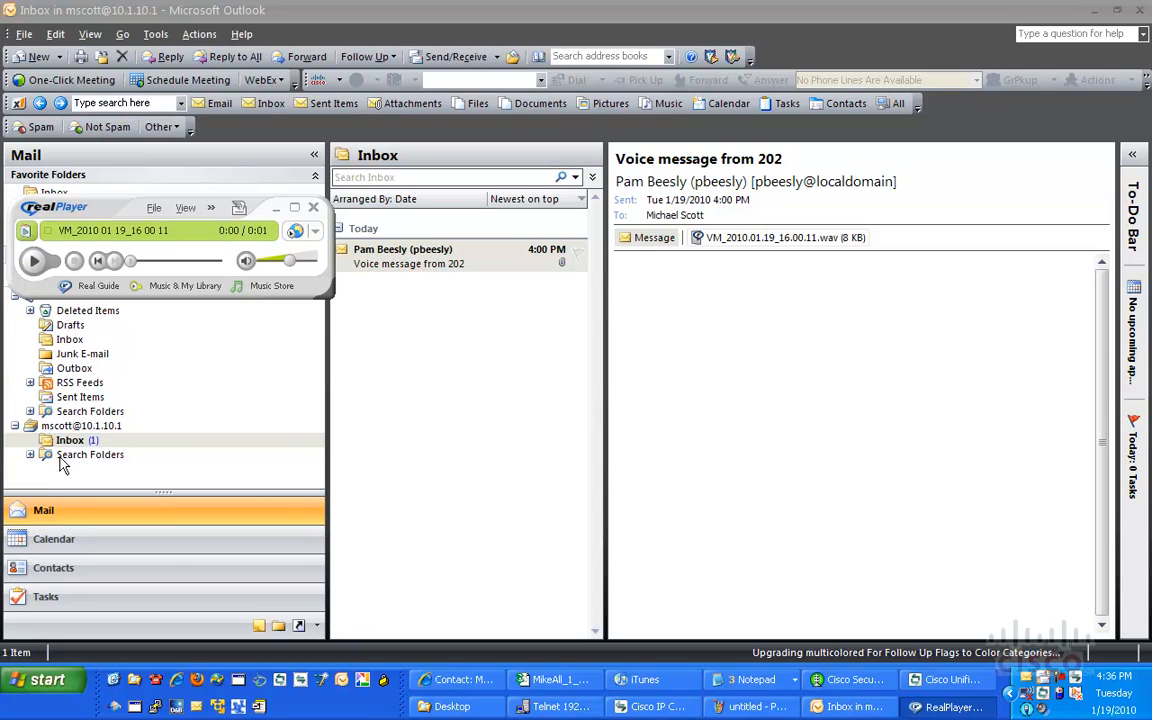
mouse_move(68, 458)
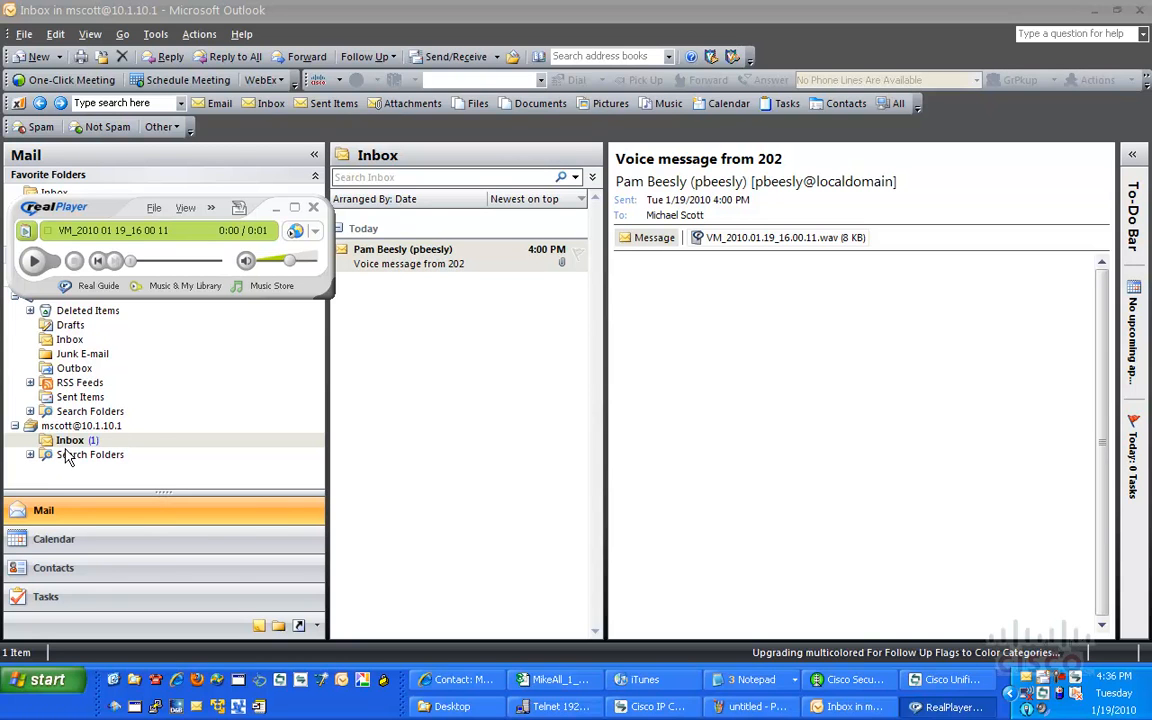
mouse_move(152, 444)
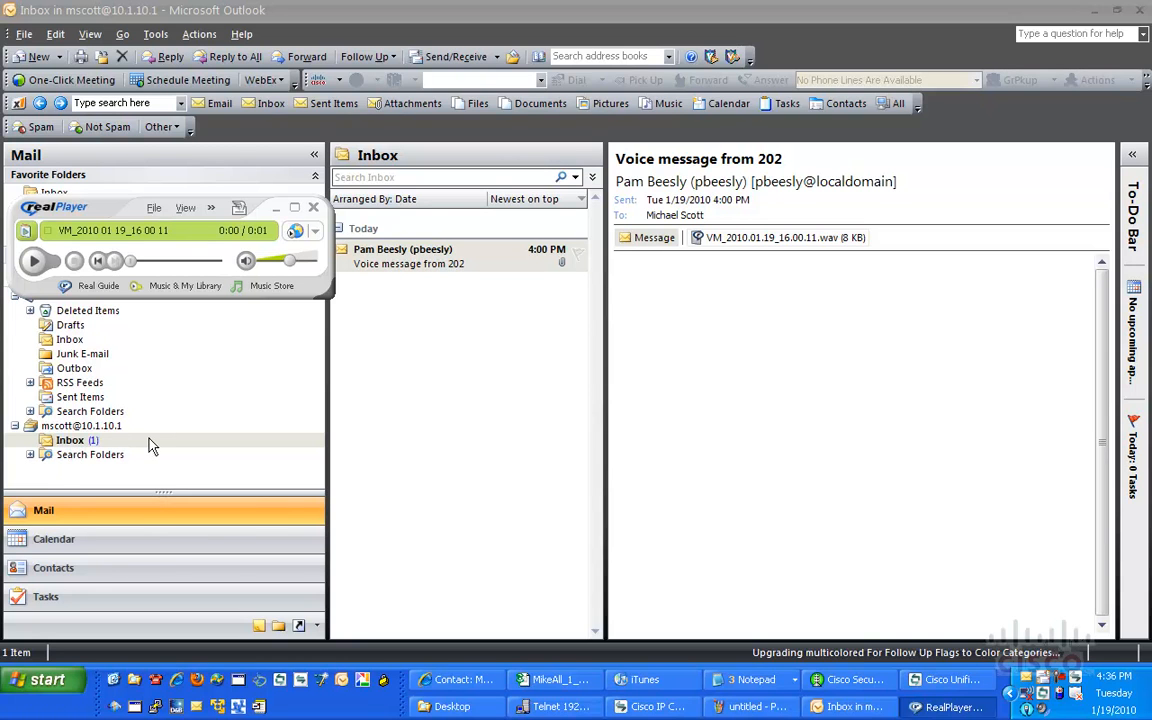
mouse_move(164, 420)
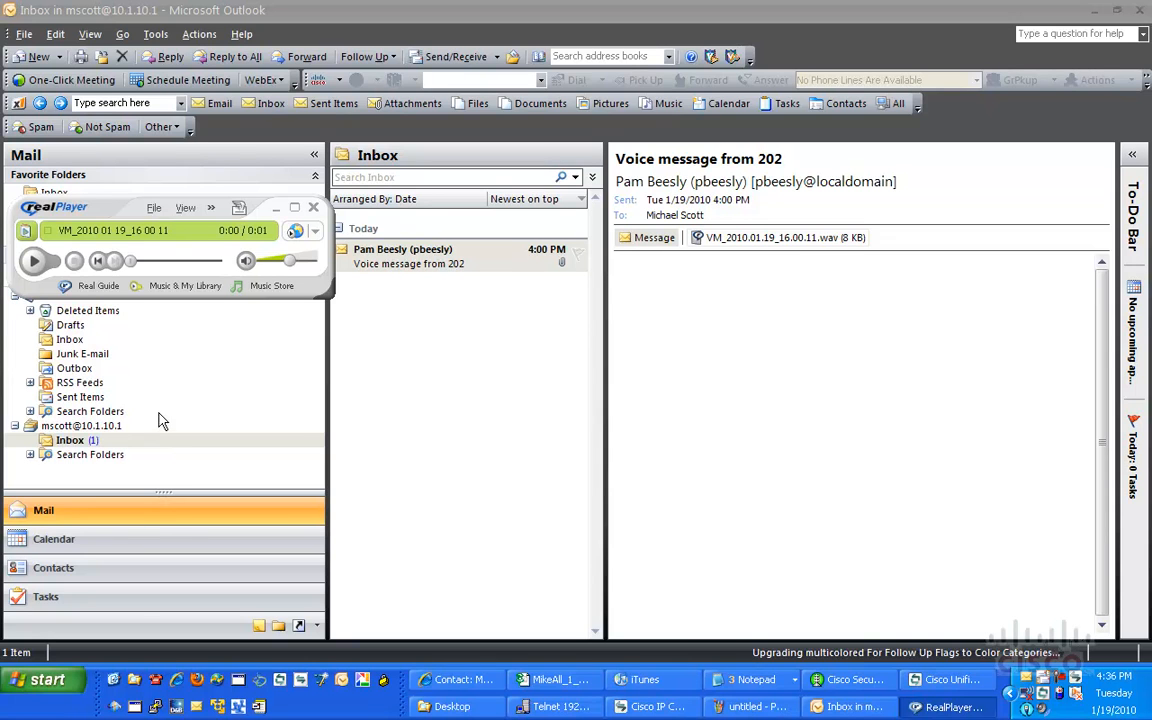